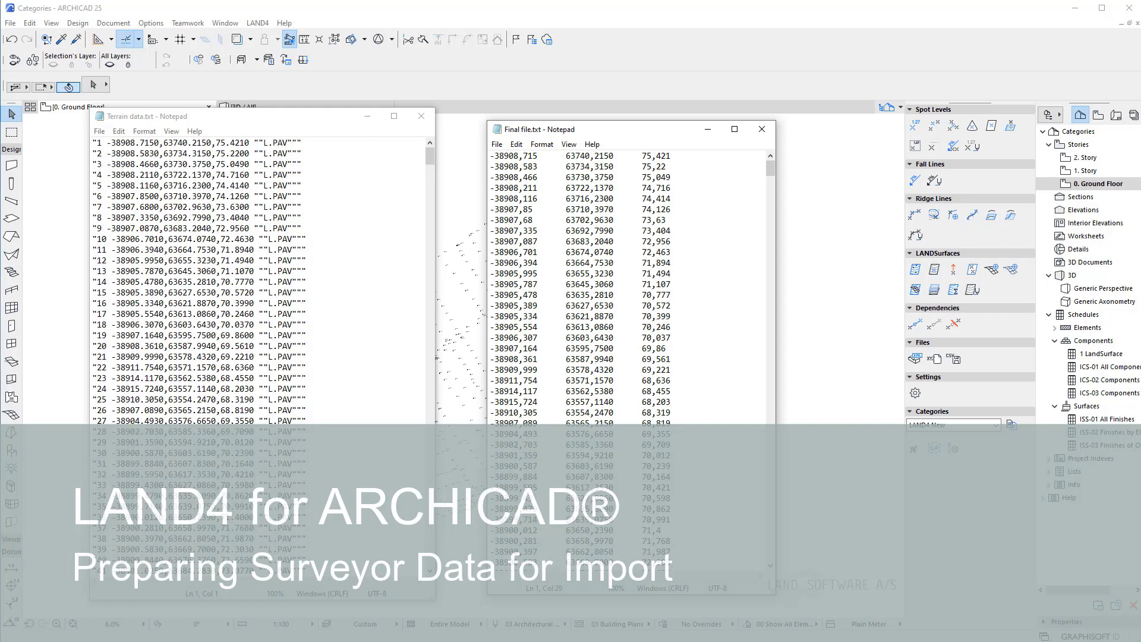
Bring up Notepad's Find and Replace dialog for the terrain data.
click(761, 129)
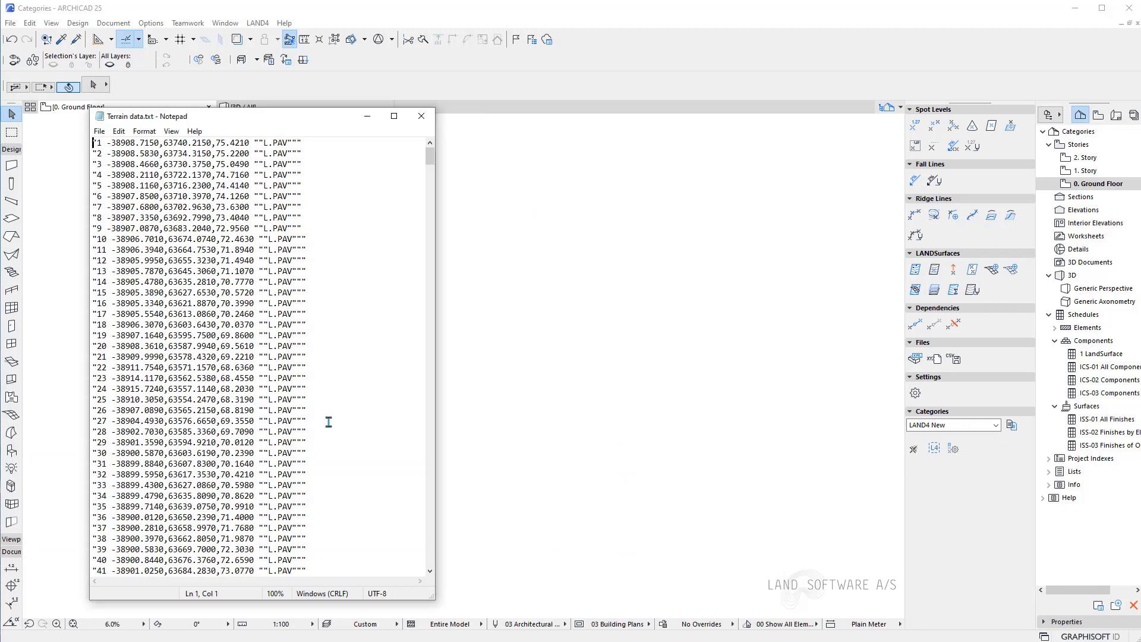
click(328, 422)
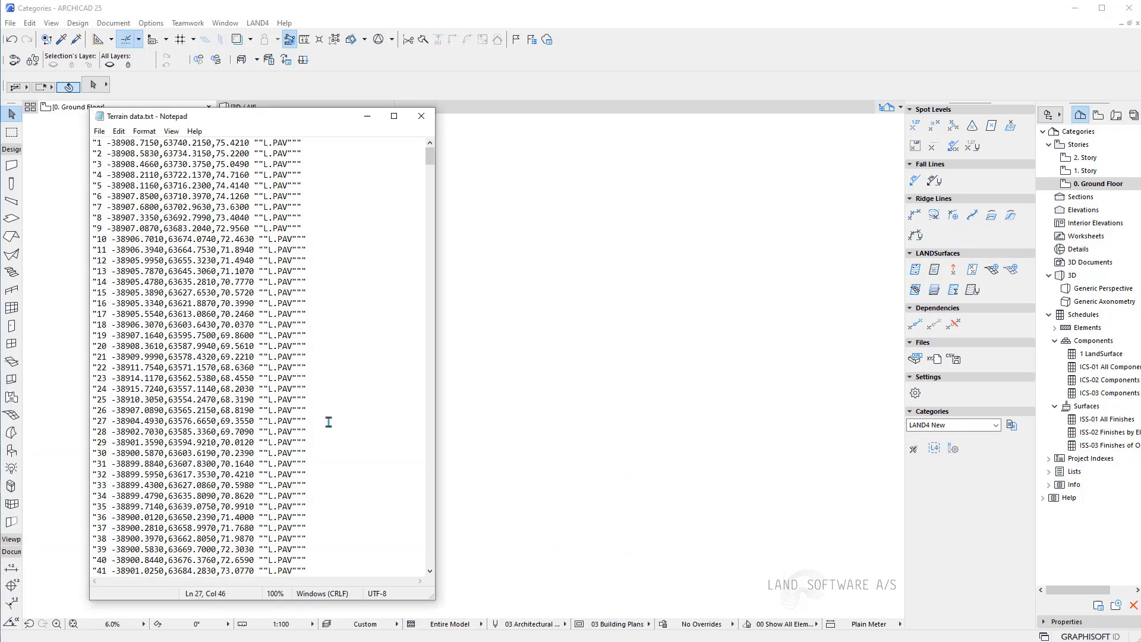
mouse_move(104, 164)
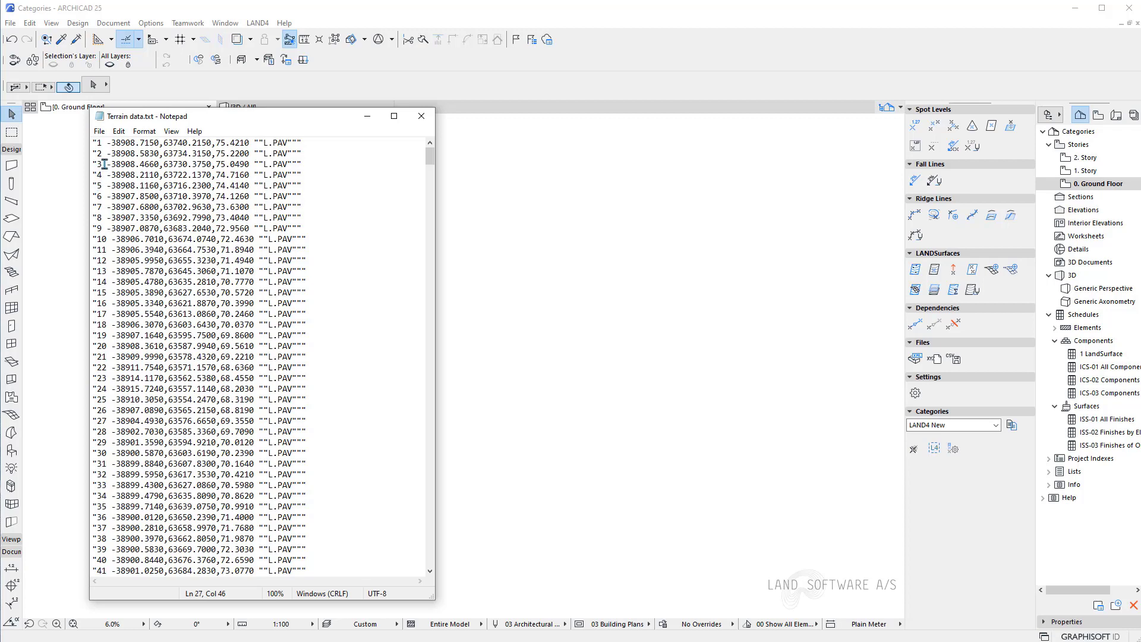
click(96, 141)
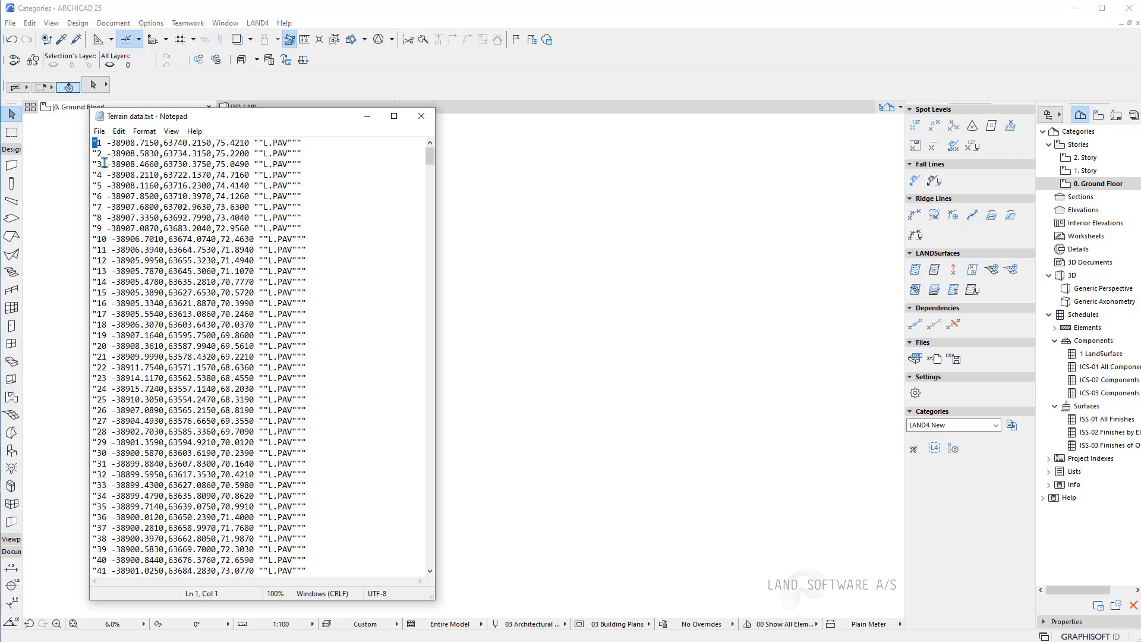
mouse_move(138, 198)
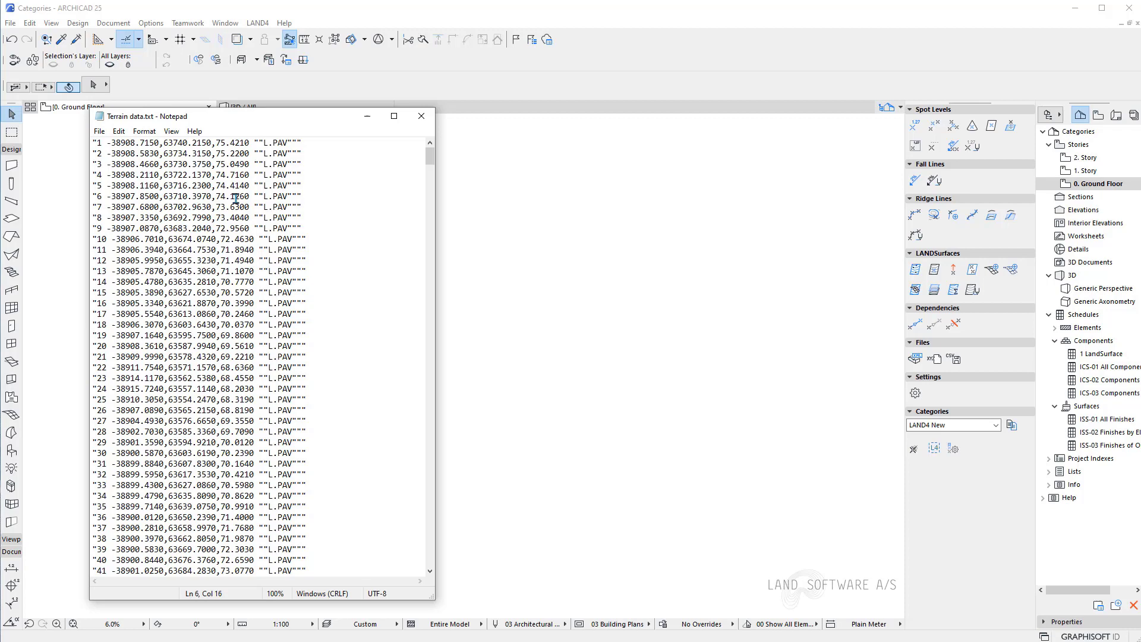
click(162, 265)
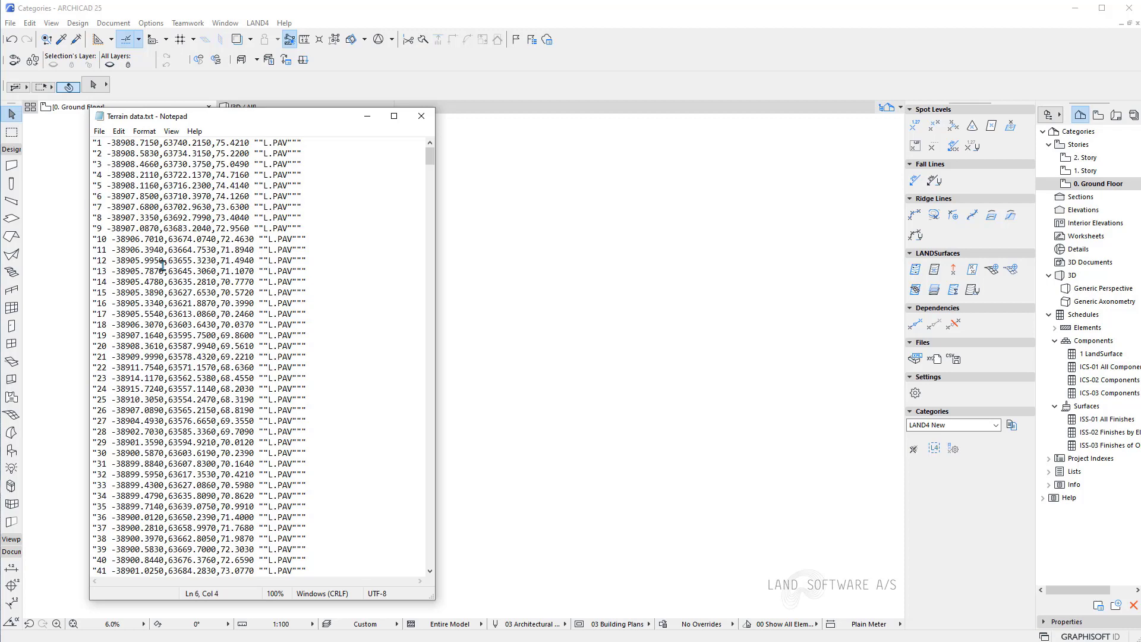
click(104, 195)
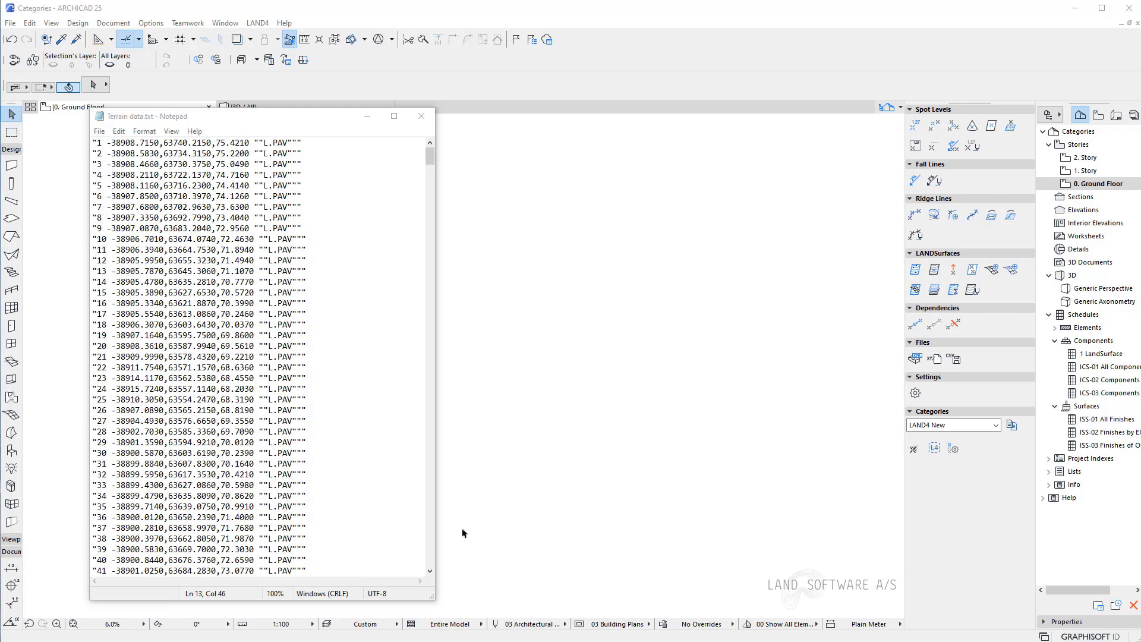
click(119, 131)
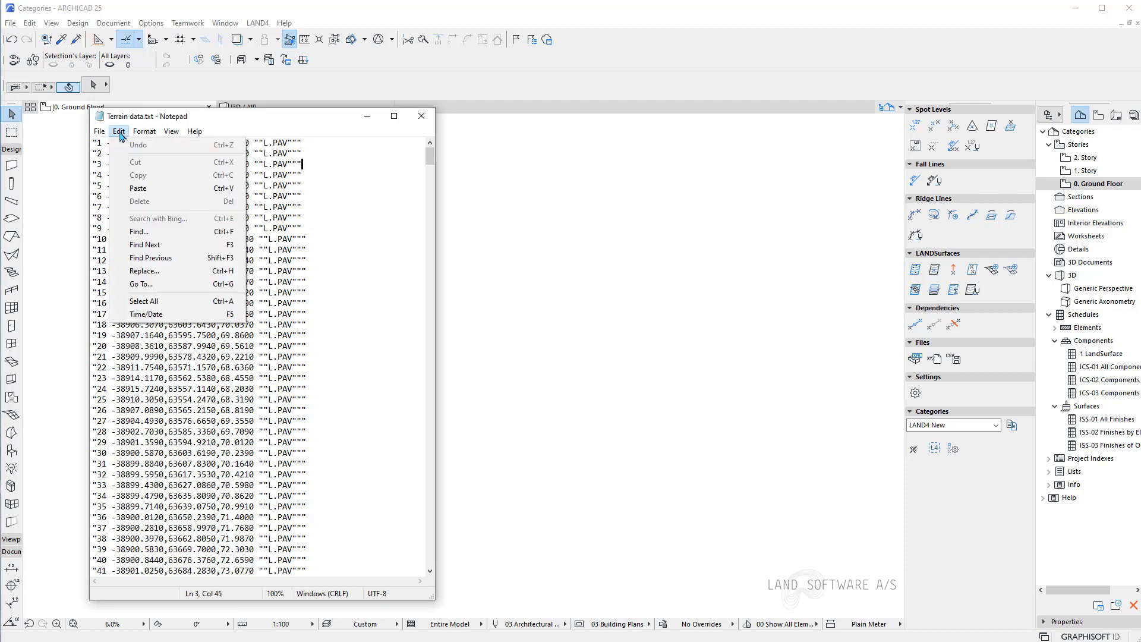
click(144, 271)
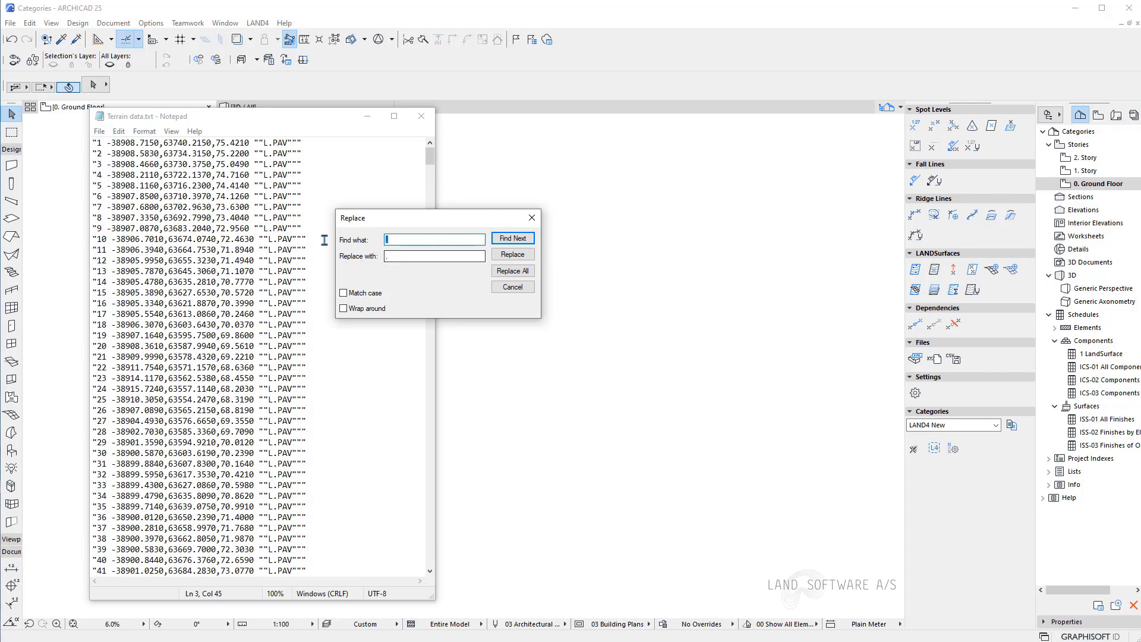
mouse_move(314, 278)
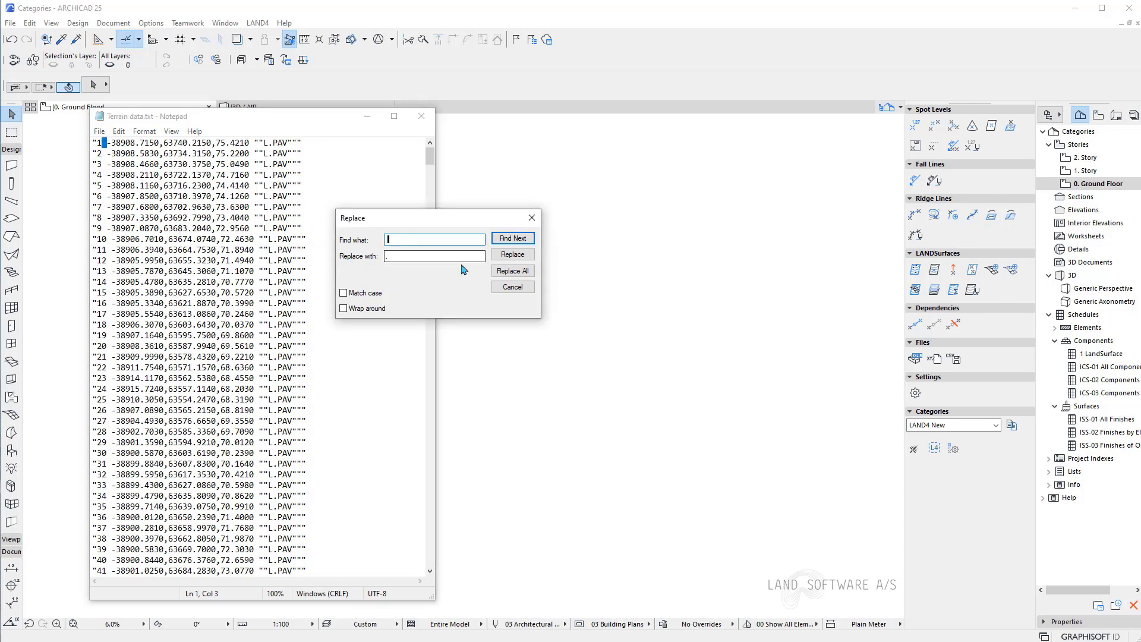
Replace all spaces, then all quotation marks, with semicolons.
click(434, 256)
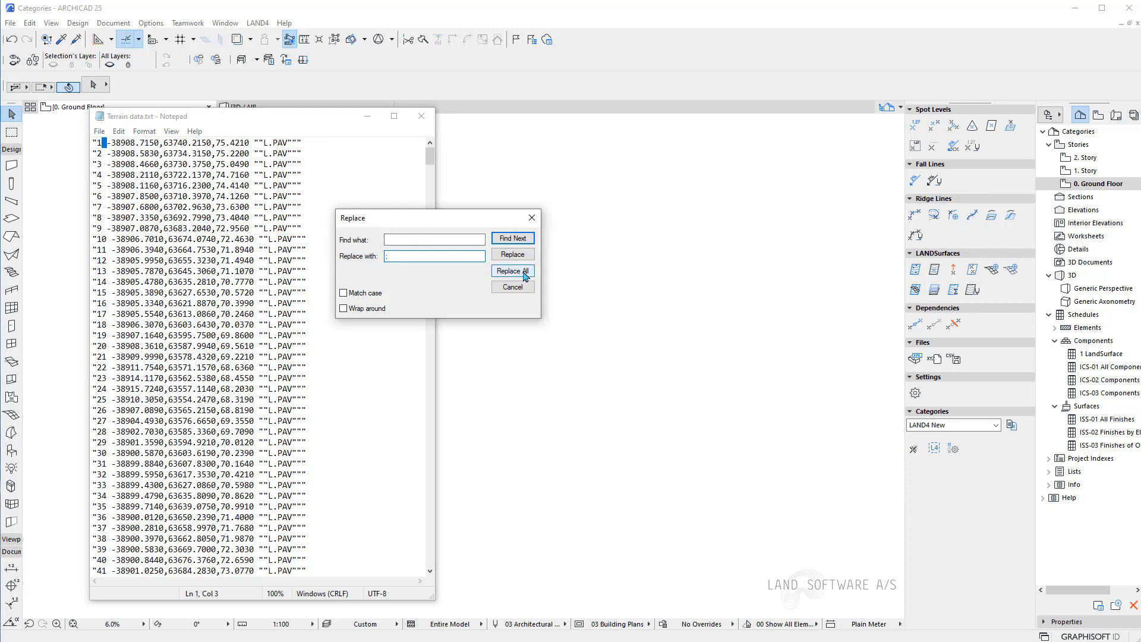
click(512, 271)
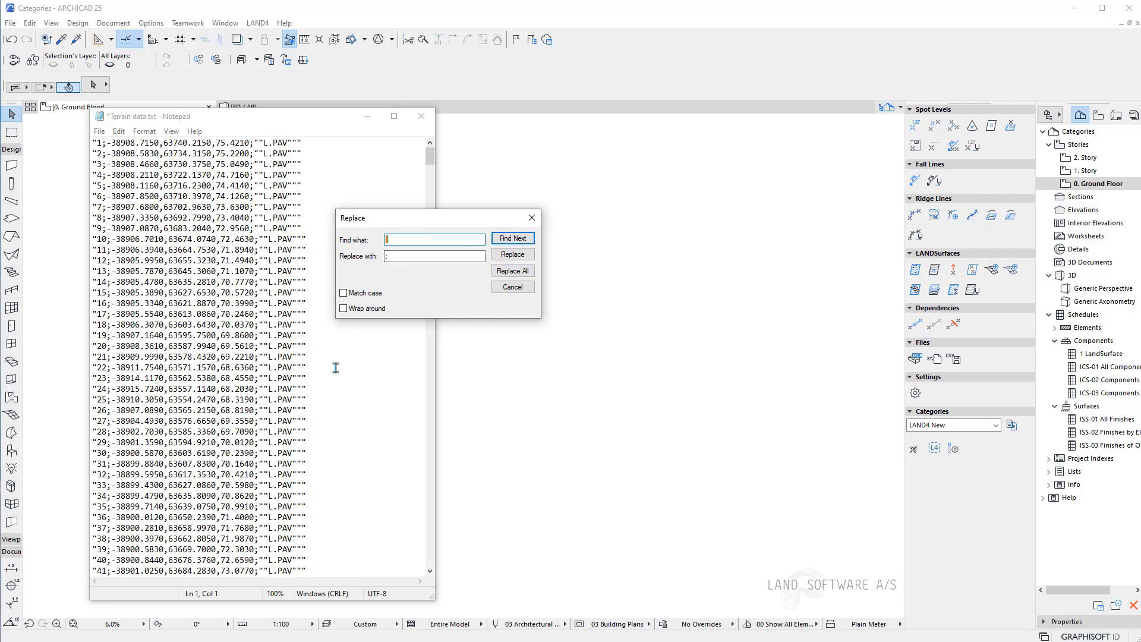
mouse_move(327, 378)
text(")
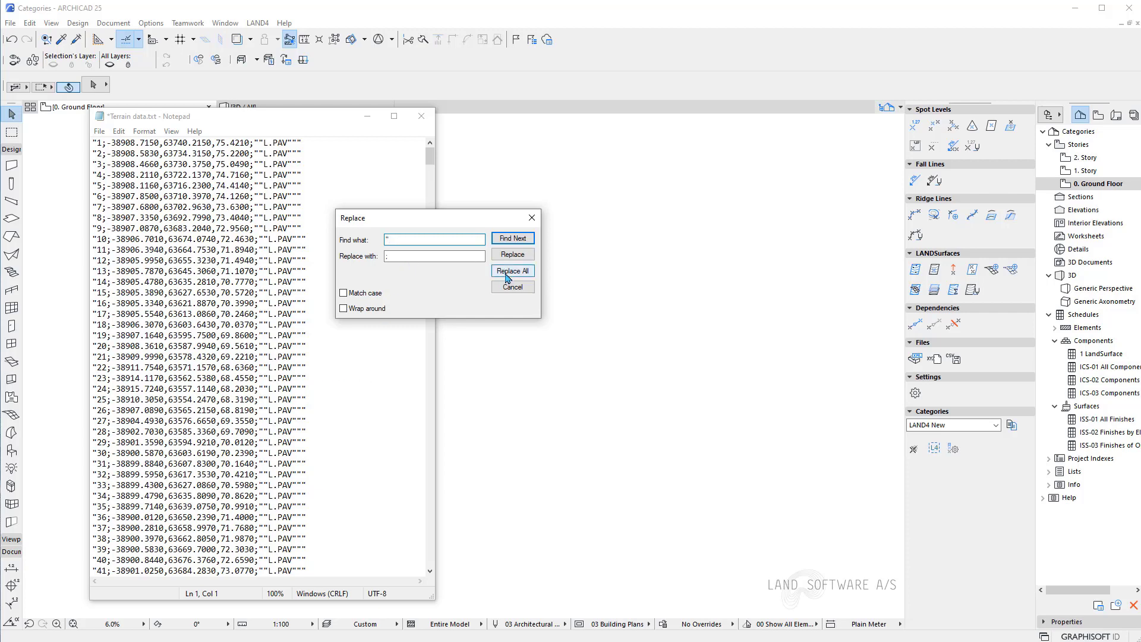
click(512, 271)
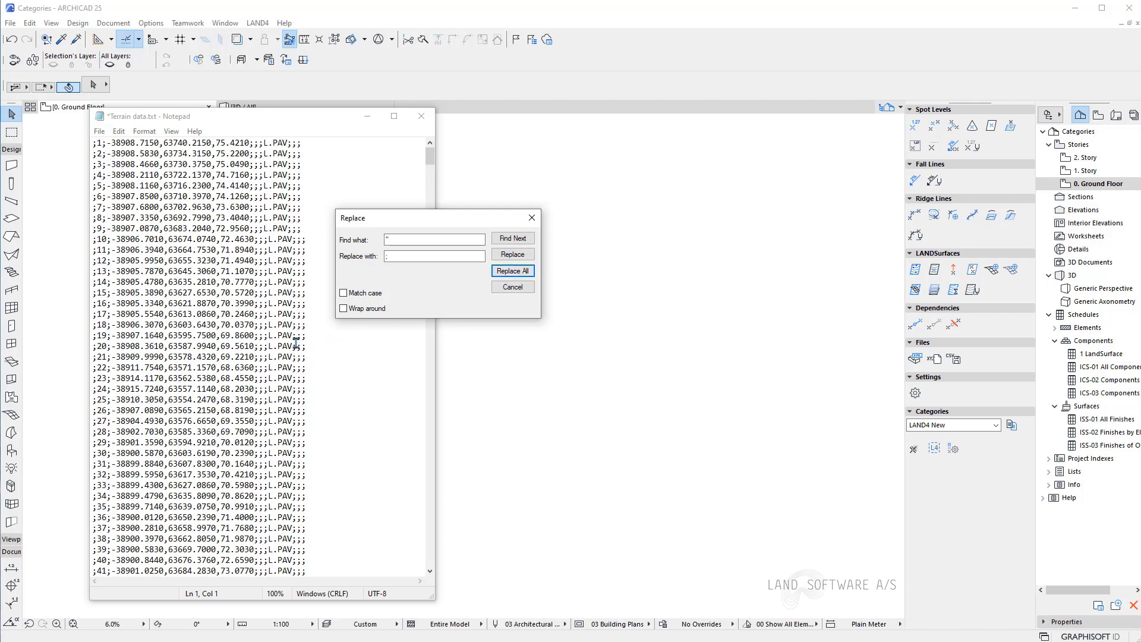
mouse_move(156, 346)
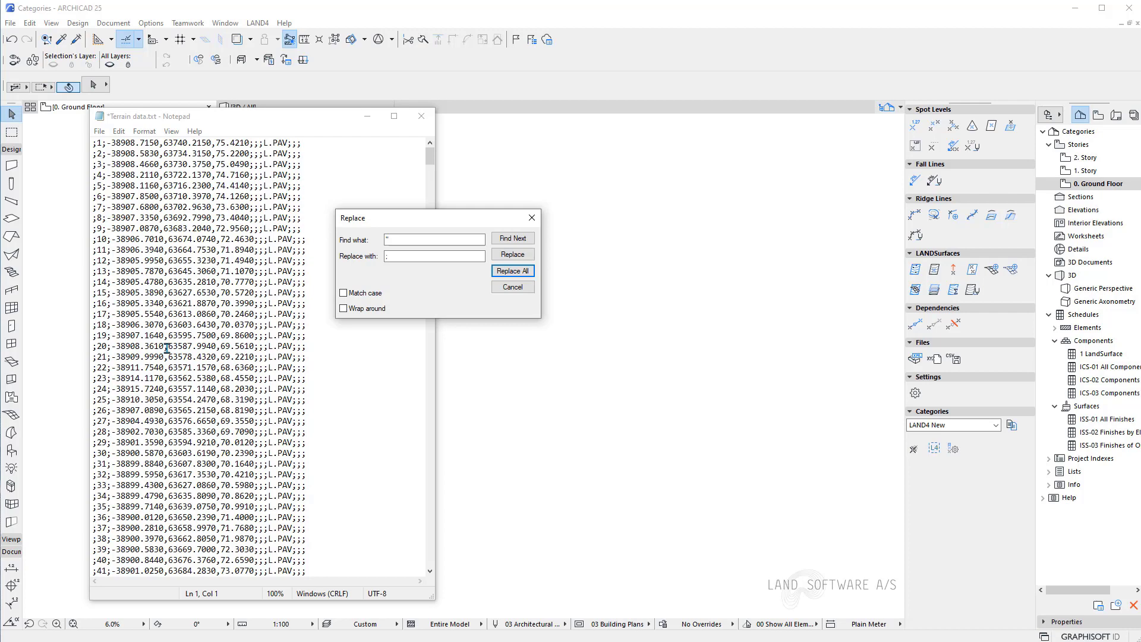
Turn coordinate commas into semicolons and every decimal point into a comma.
click(155, 345)
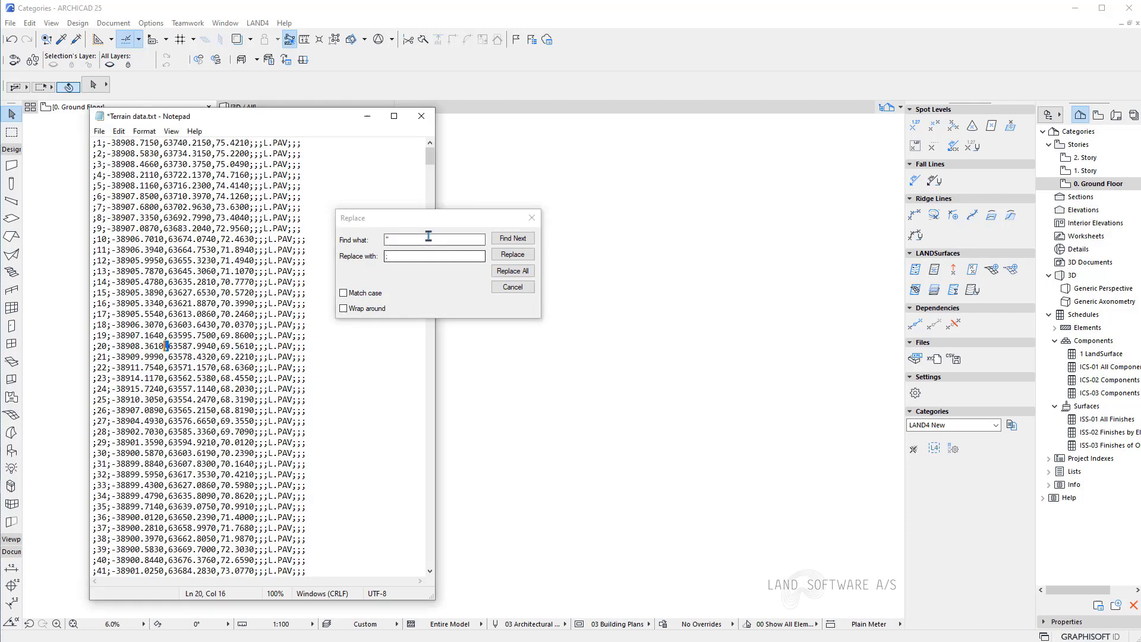
click(433, 239)
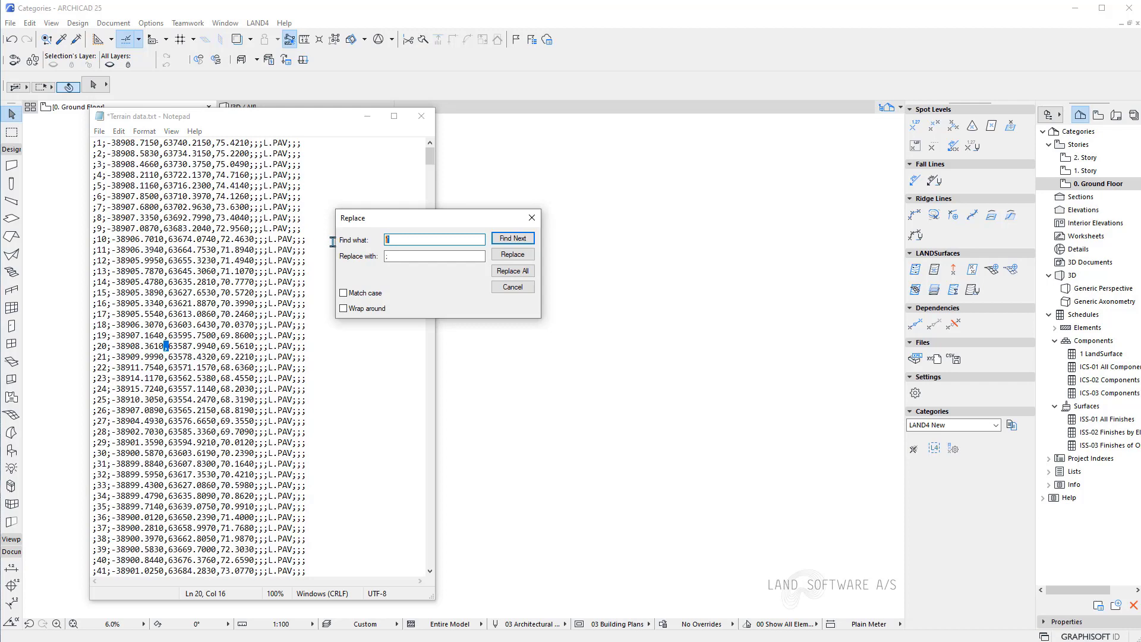
mouse_move(373, 263)
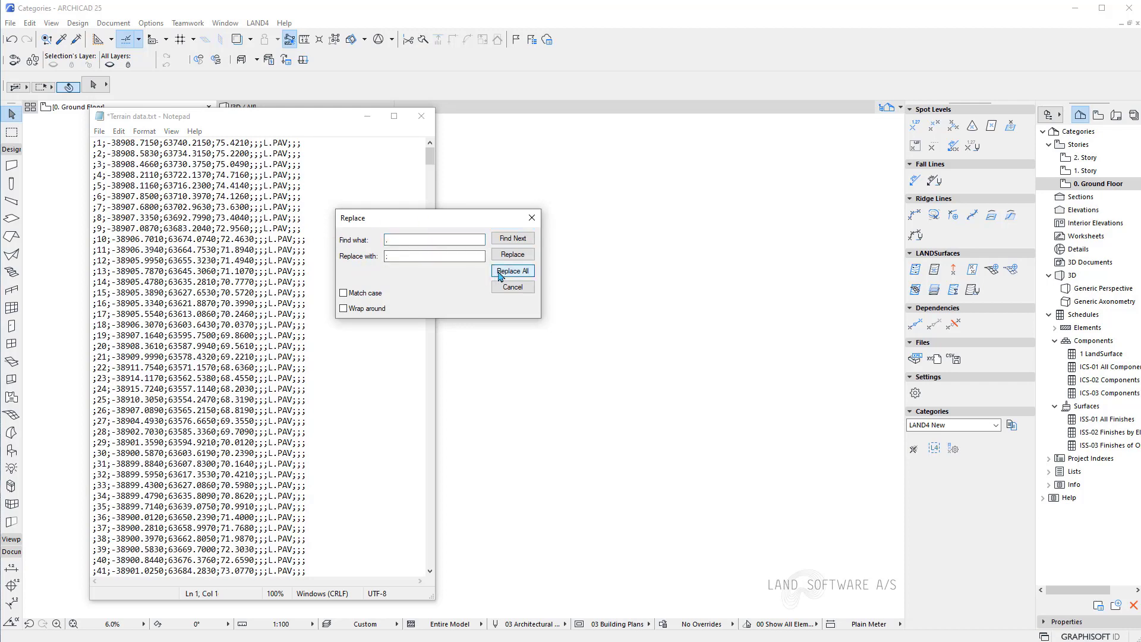
click(512, 270)
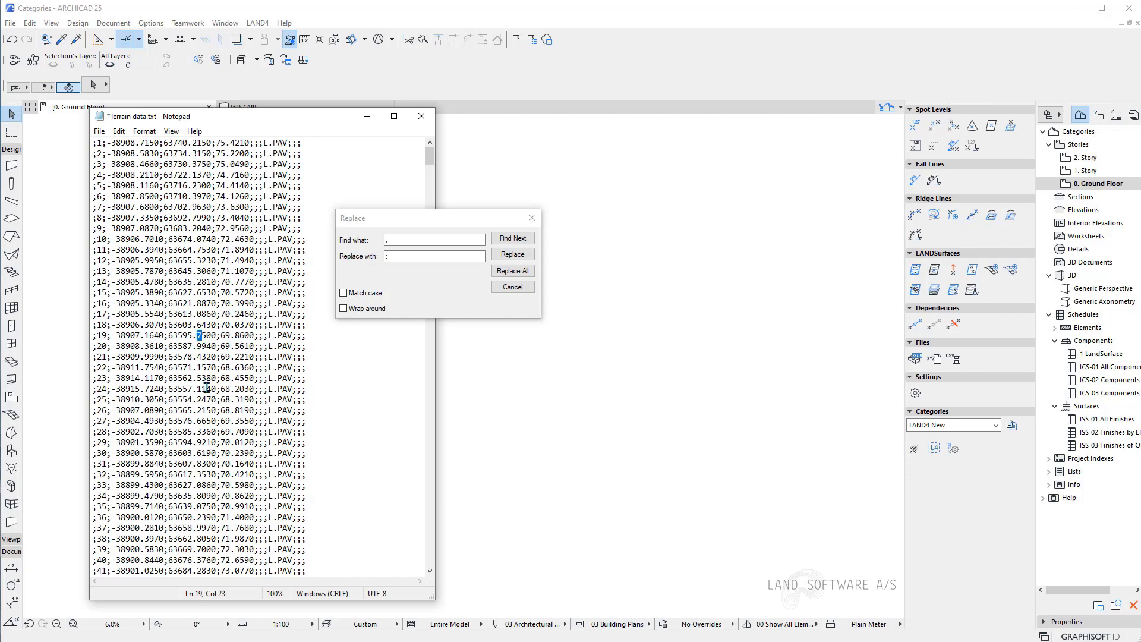
click(433, 238)
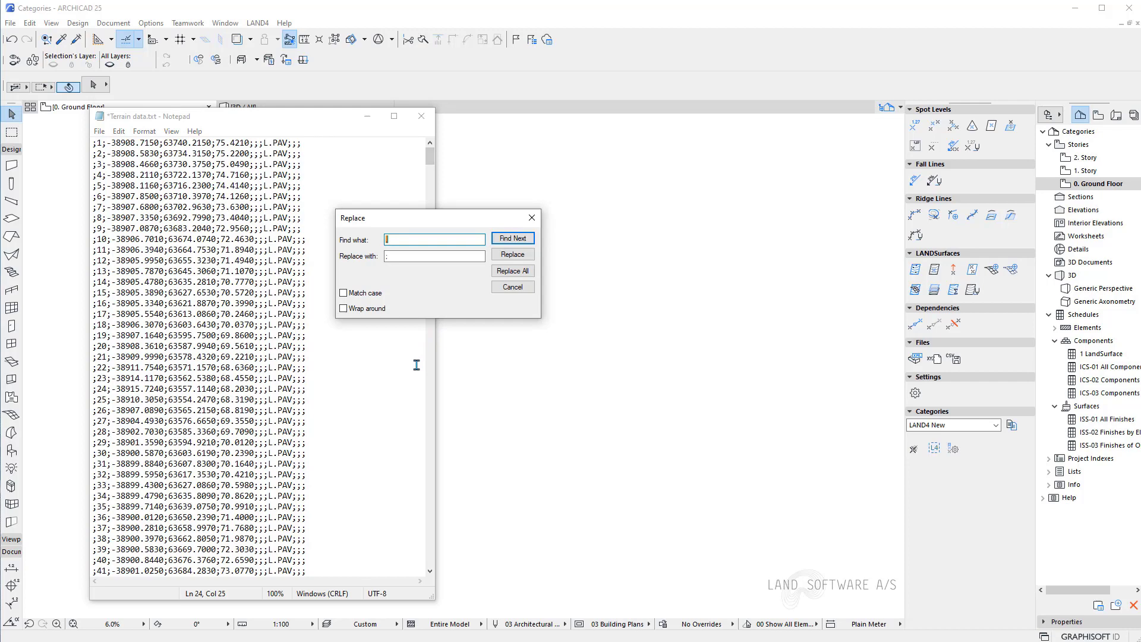
click(434, 255)
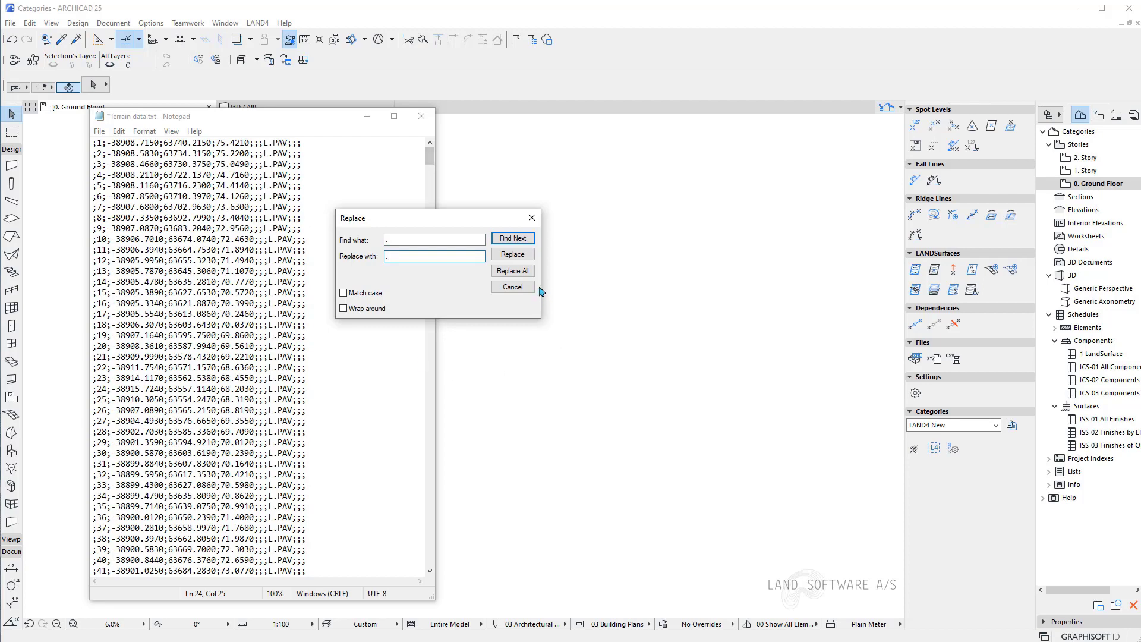
click(513, 270)
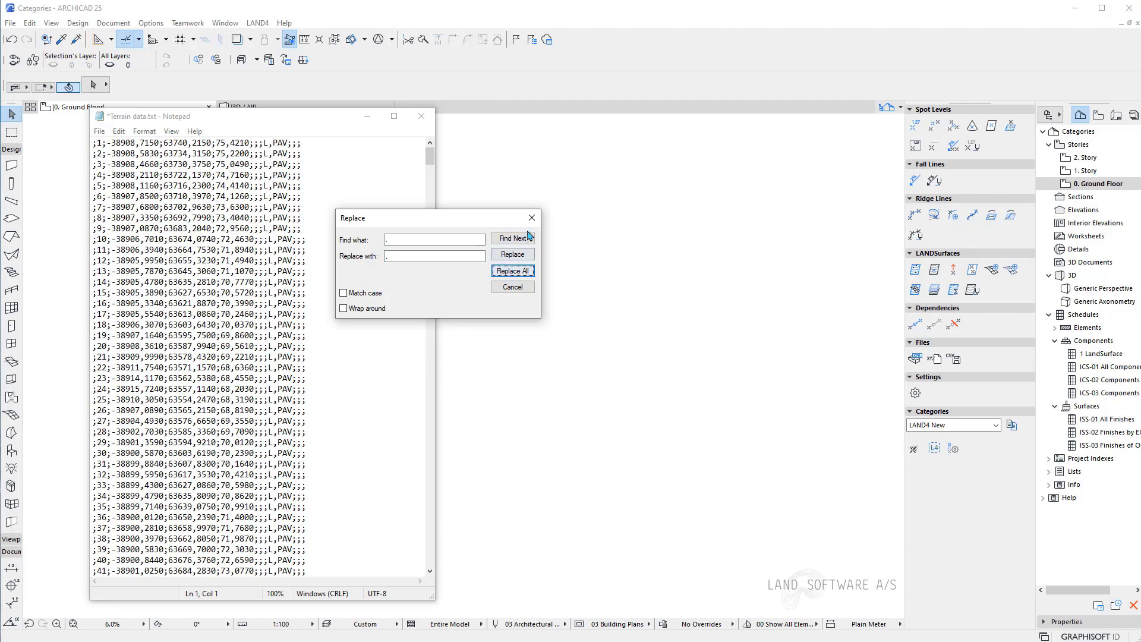
Save the edited point list as a text file named 'Terrain data_new'.
click(512, 286)
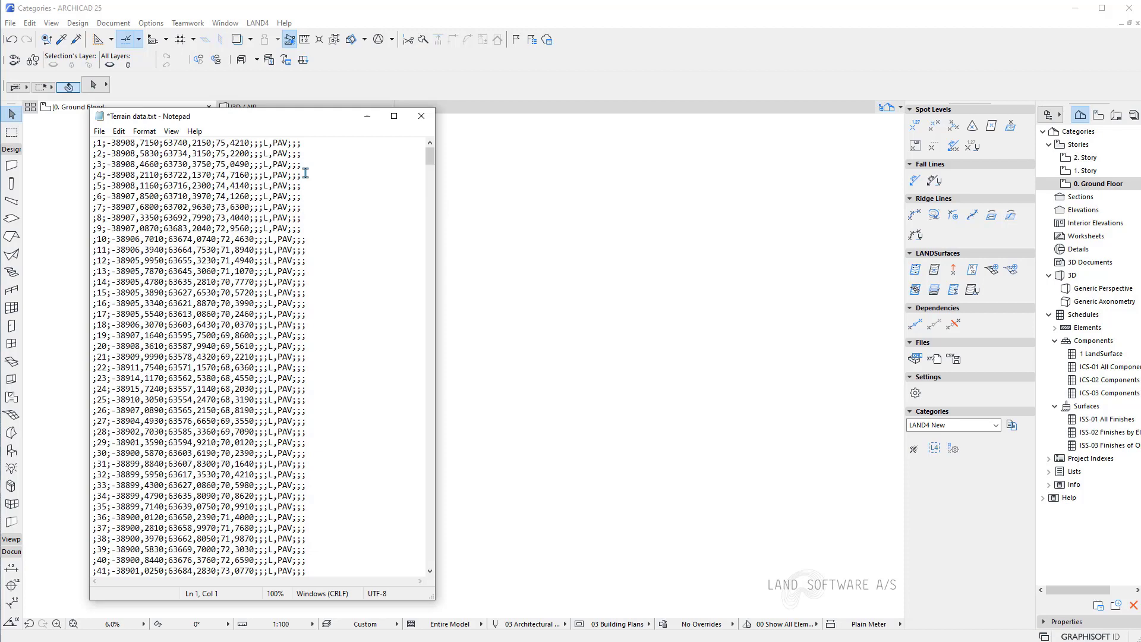
click(98, 131)
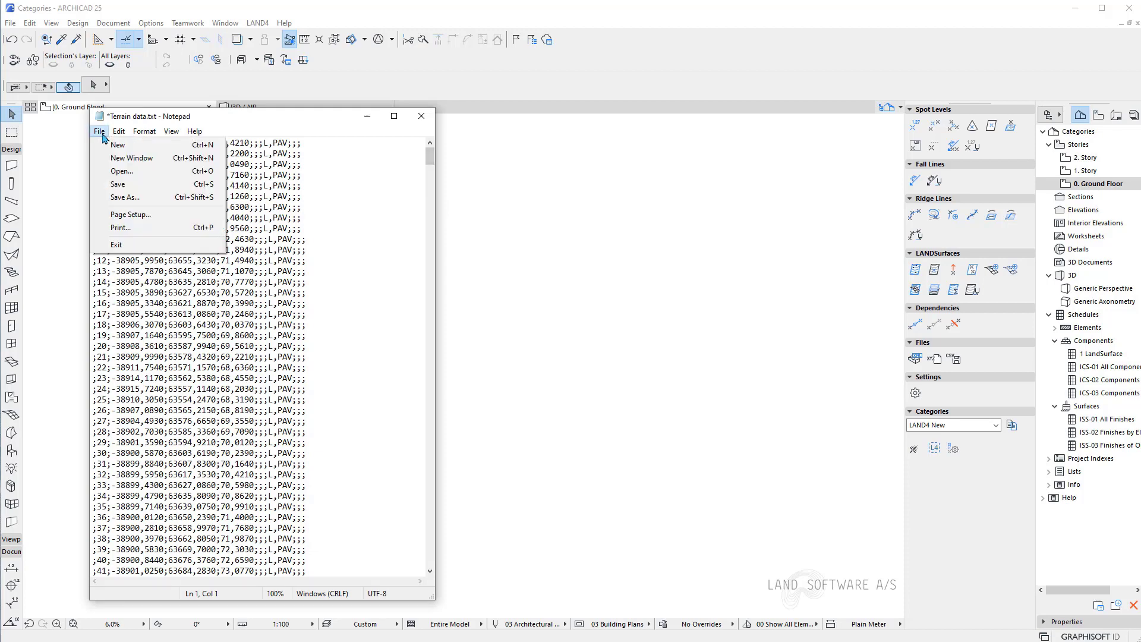
click(124, 197)
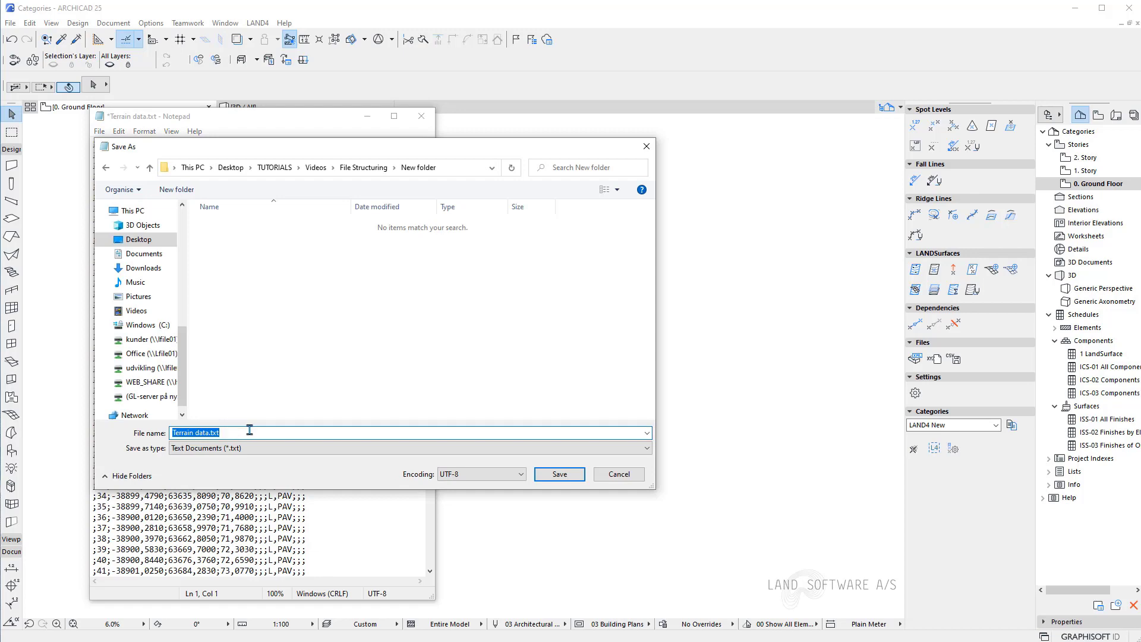
text(Terrain data)
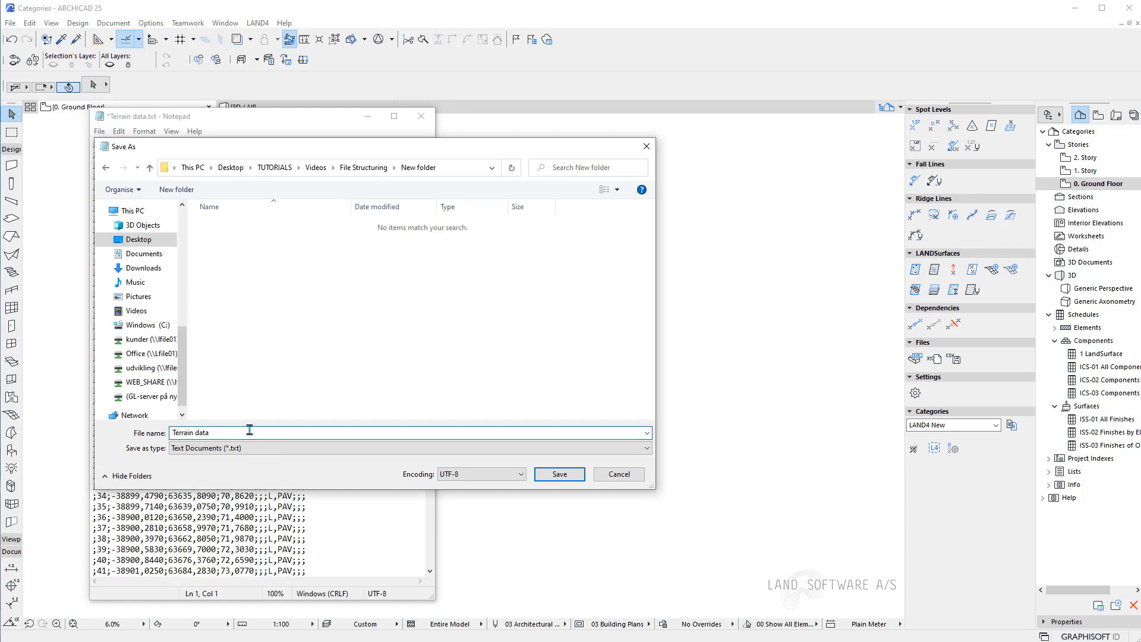
text(_new)
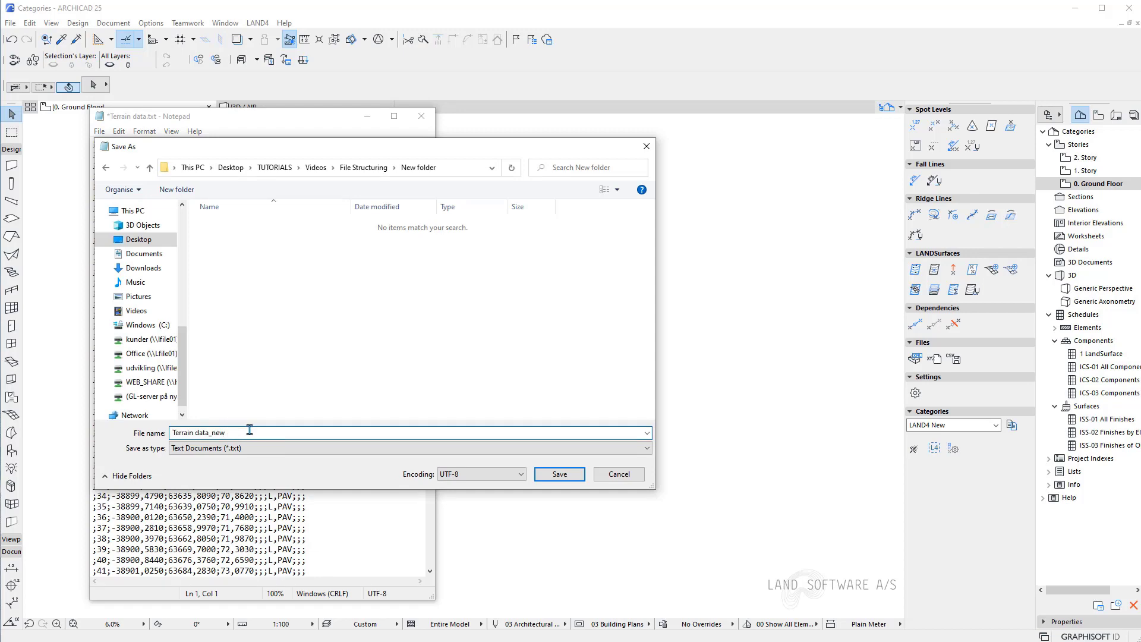
click(558, 474)
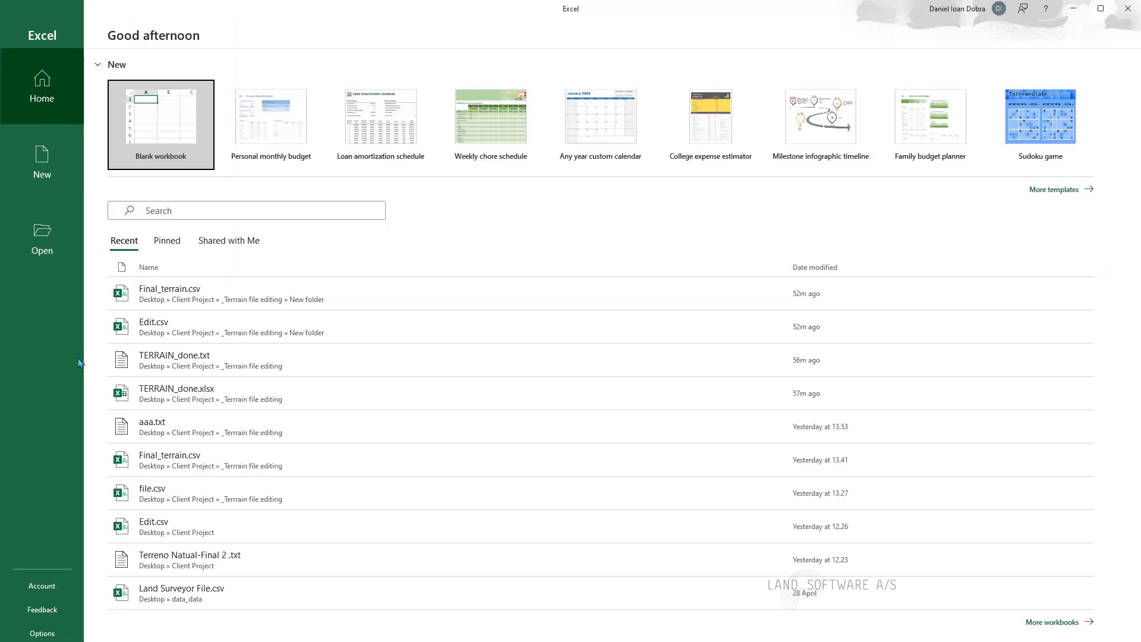
Import Terrain data_new.txt into a blank workbook, split at semicolons, and load it.
click(160, 116)
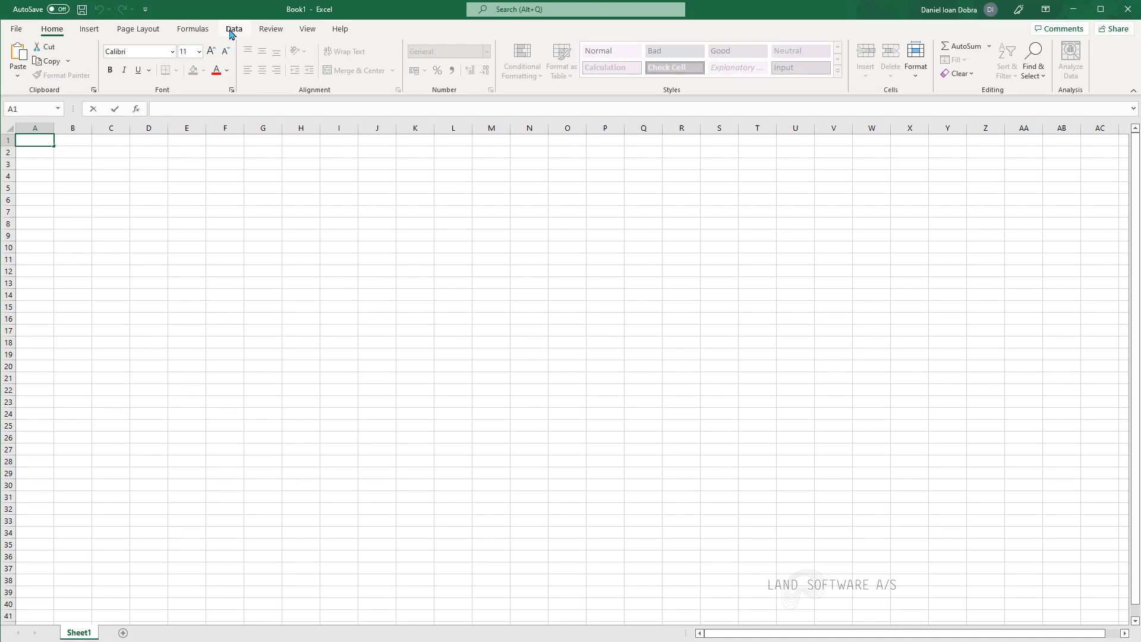
click(234, 29)
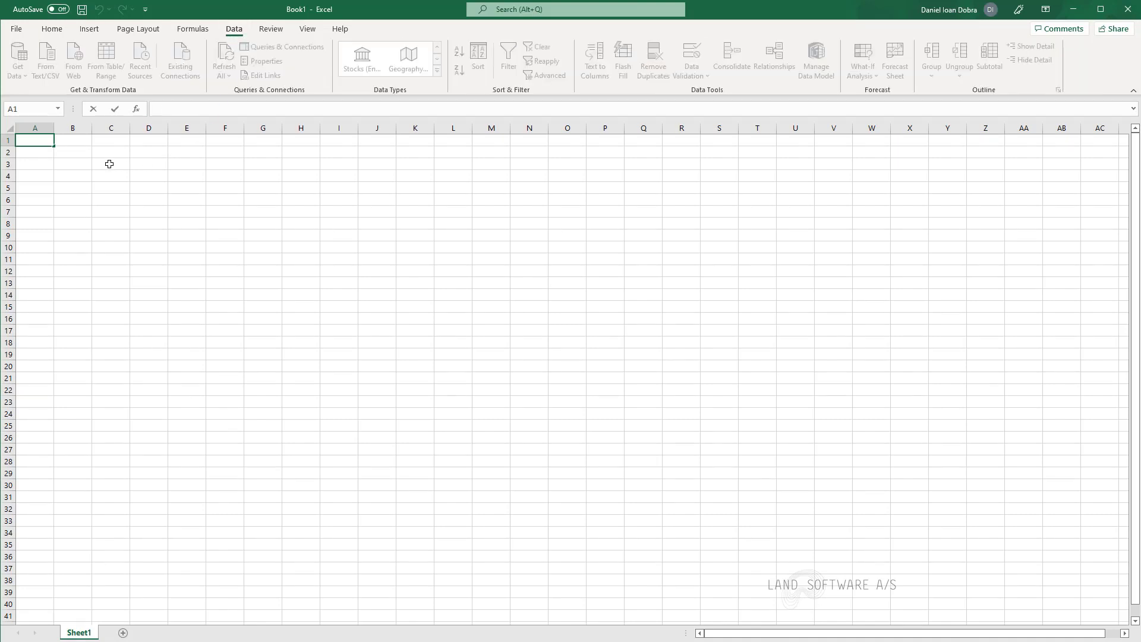
mouse_move(72, 59)
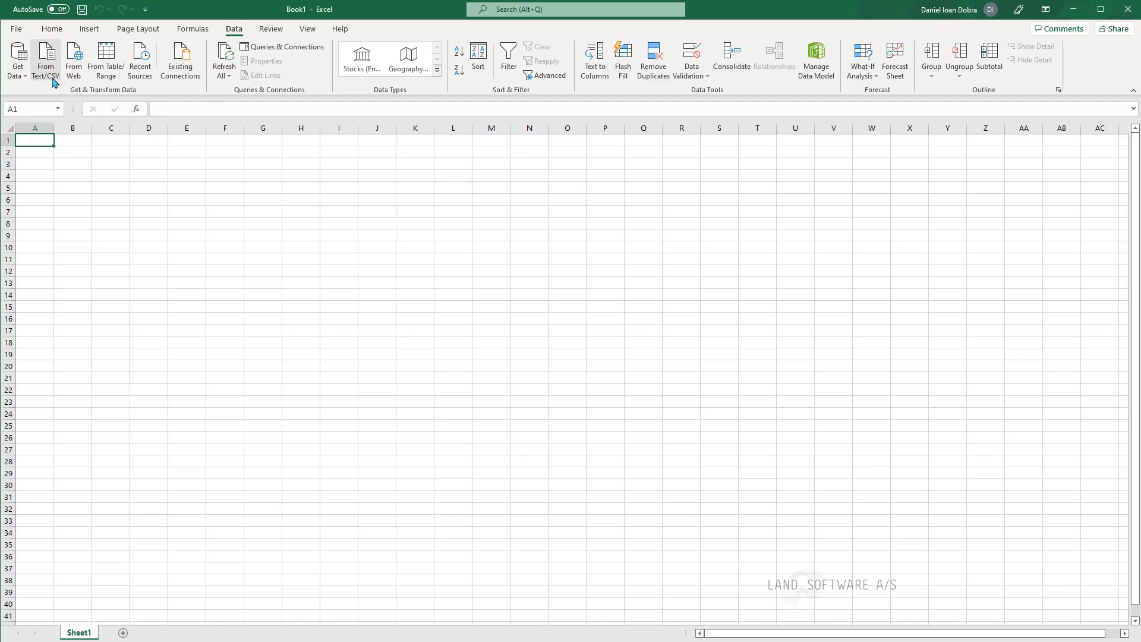
click(45, 61)
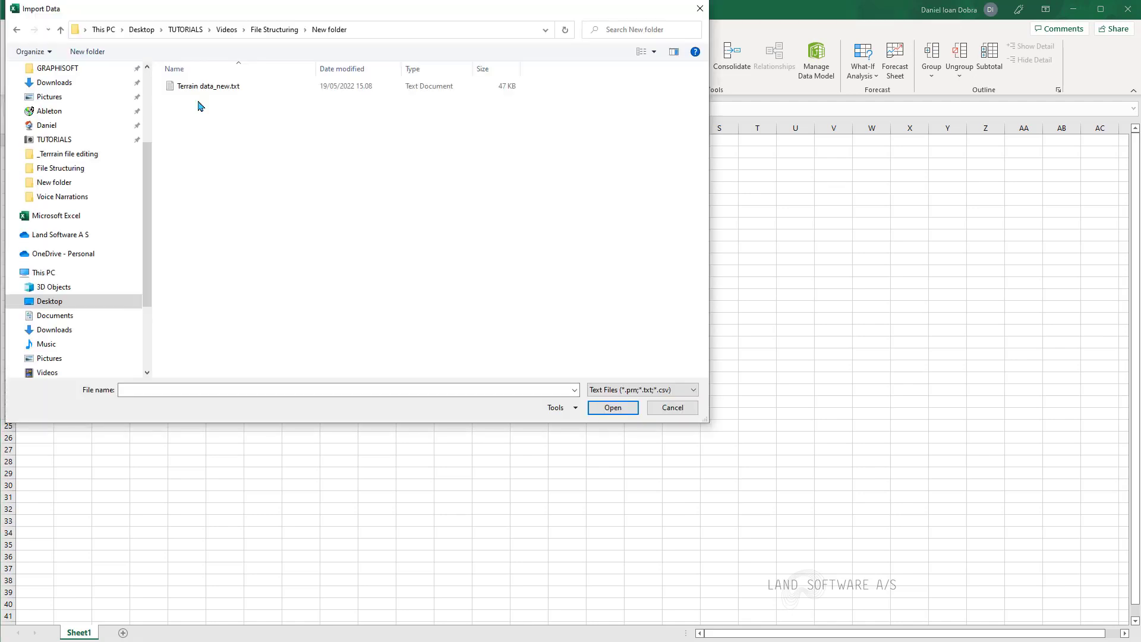
click(209, 86)
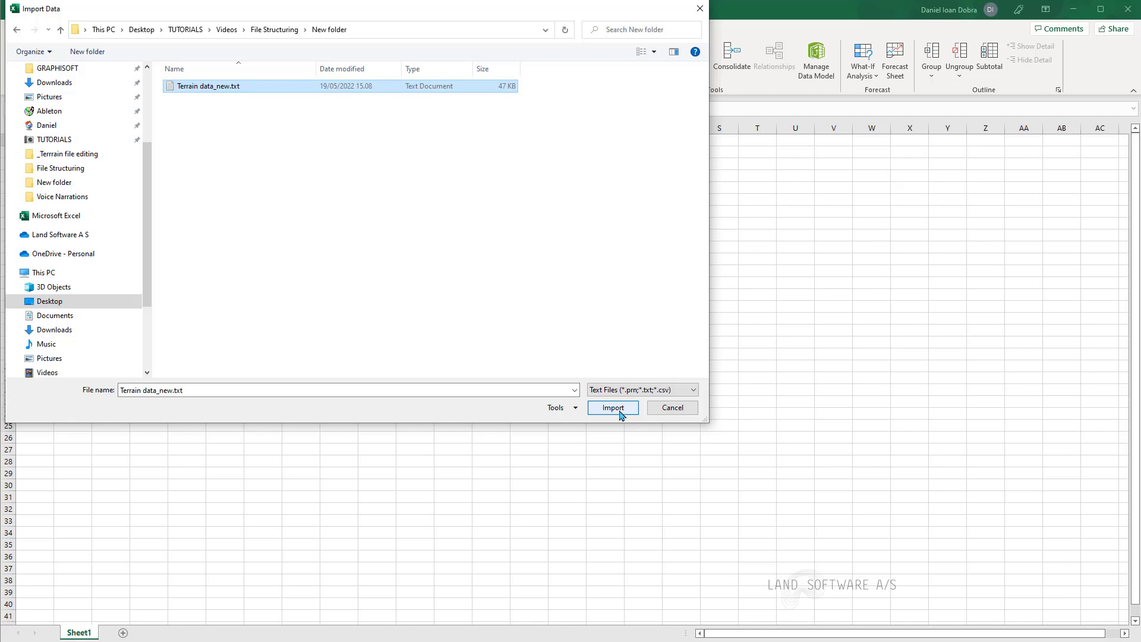
click(612, 408)
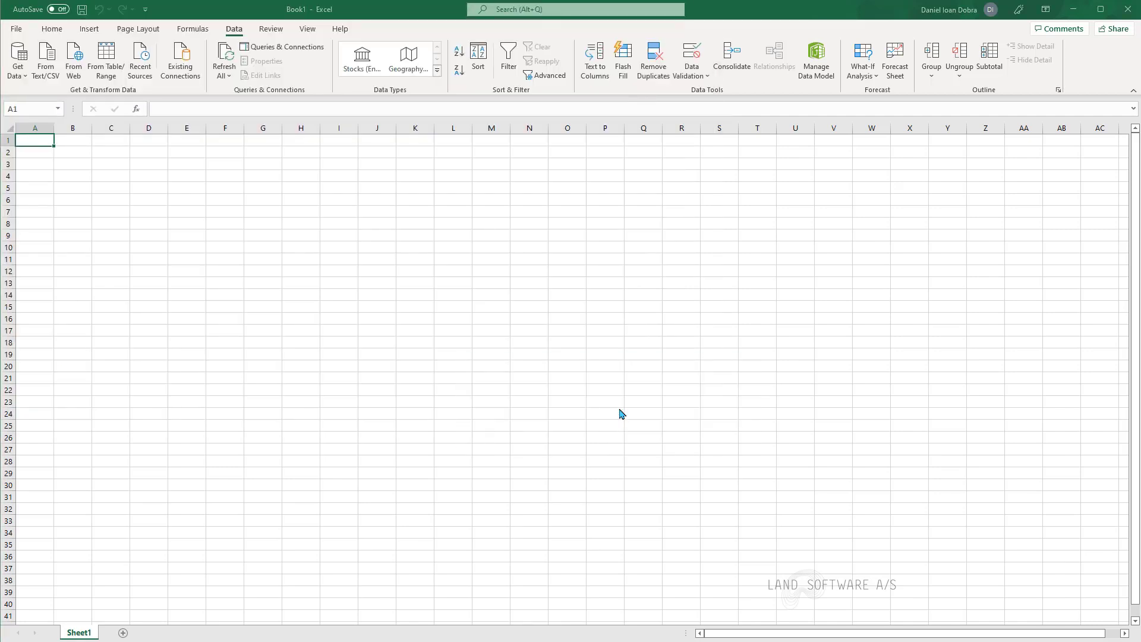
click(46, 62)
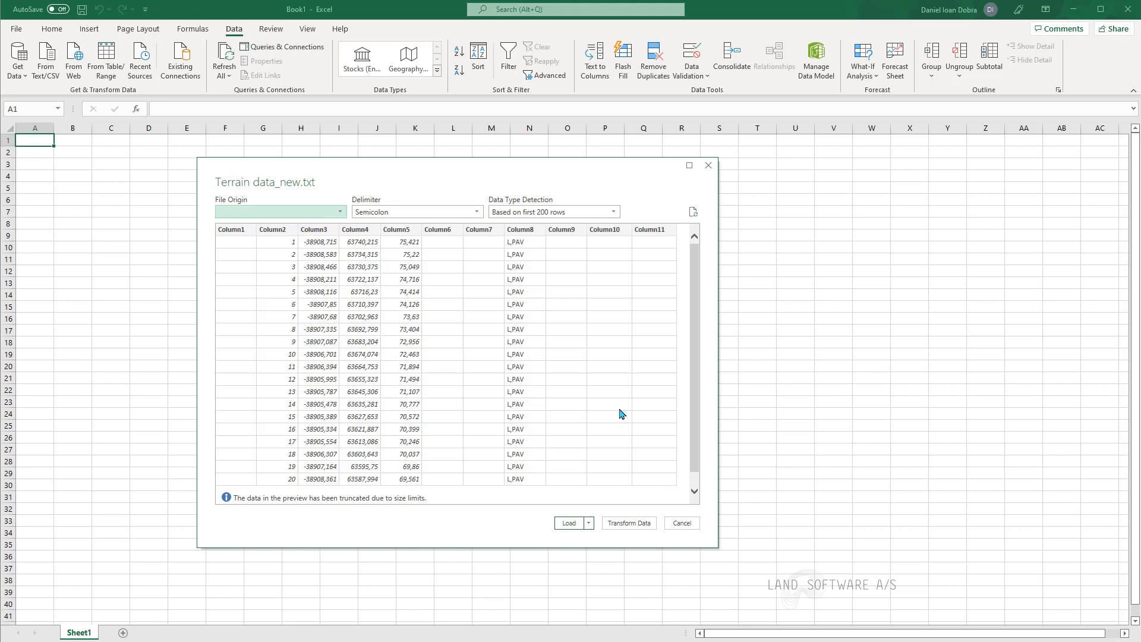
mouse_move(256, 252)
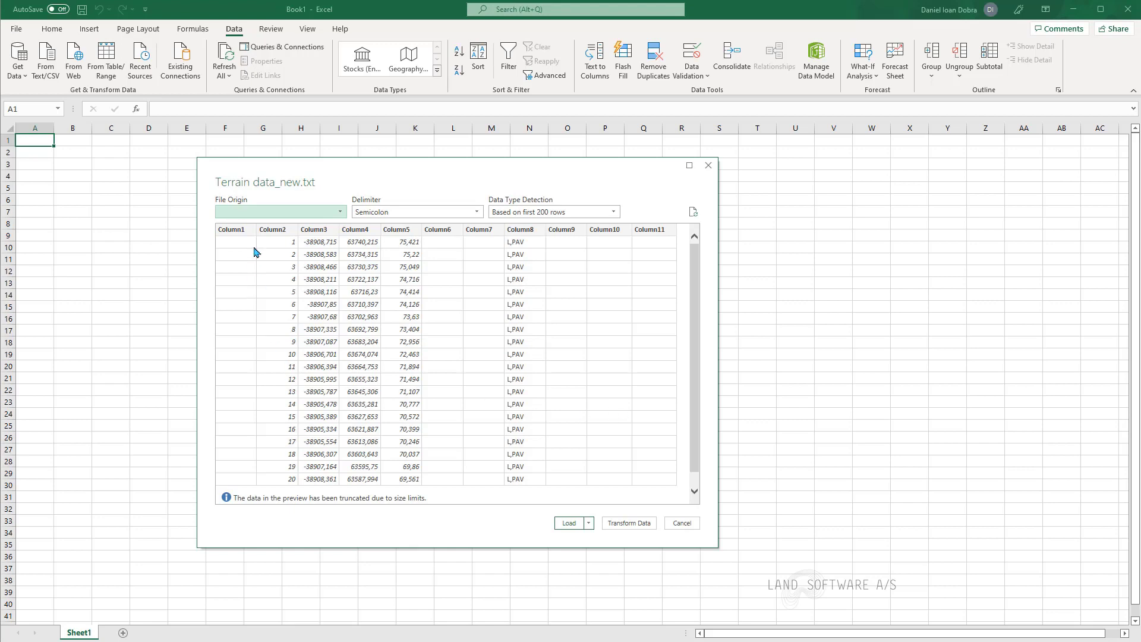
mouse_move(347, 472)
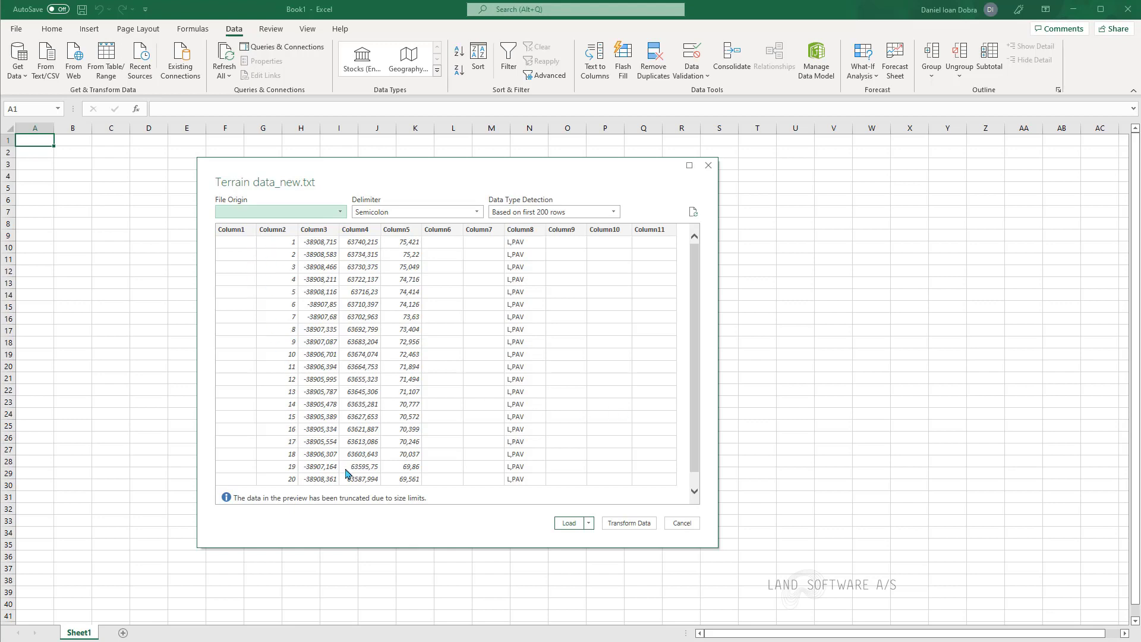
mouse_move(356, 223)
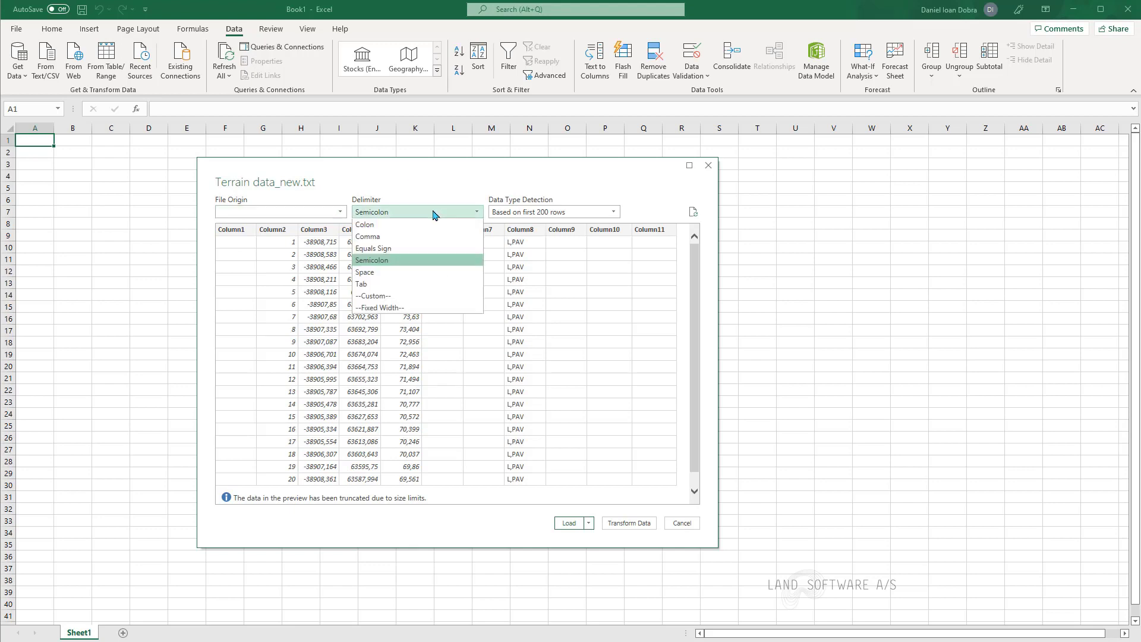
click(371, 260)
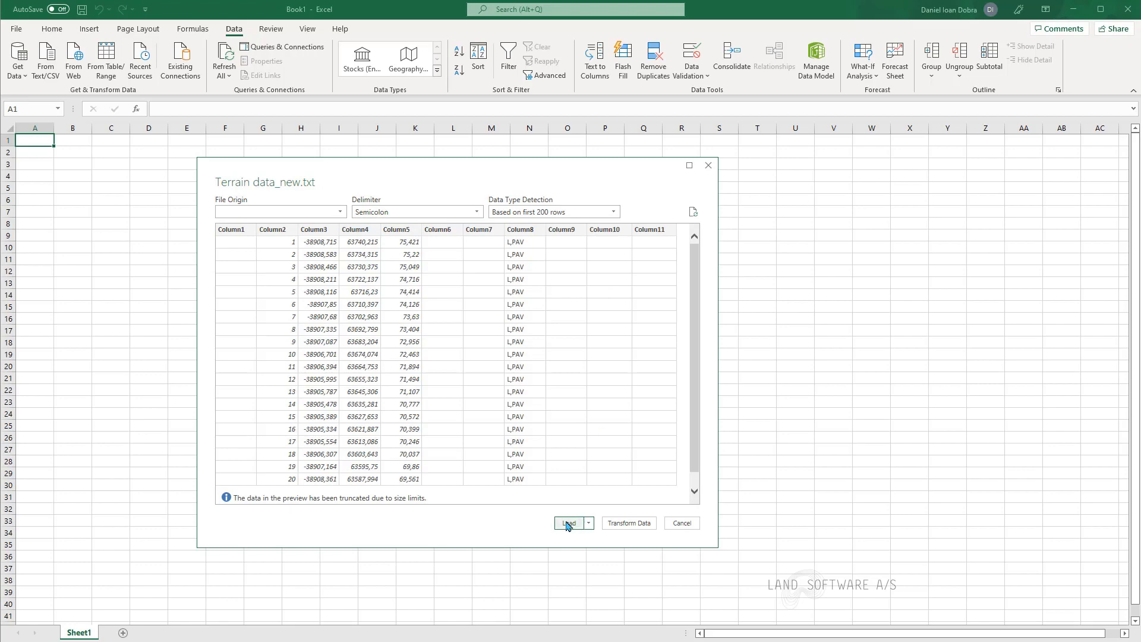
click(568, 523)
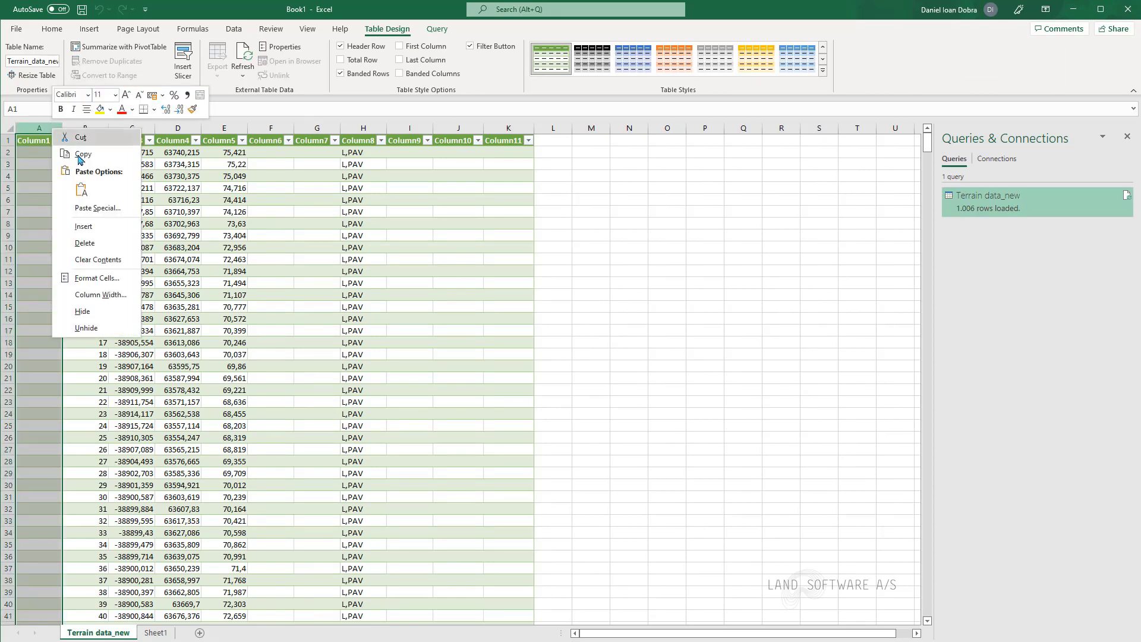
Delete empty column A and extra columns E–J, keeping ID, X, Y and height.
click(85, 243)
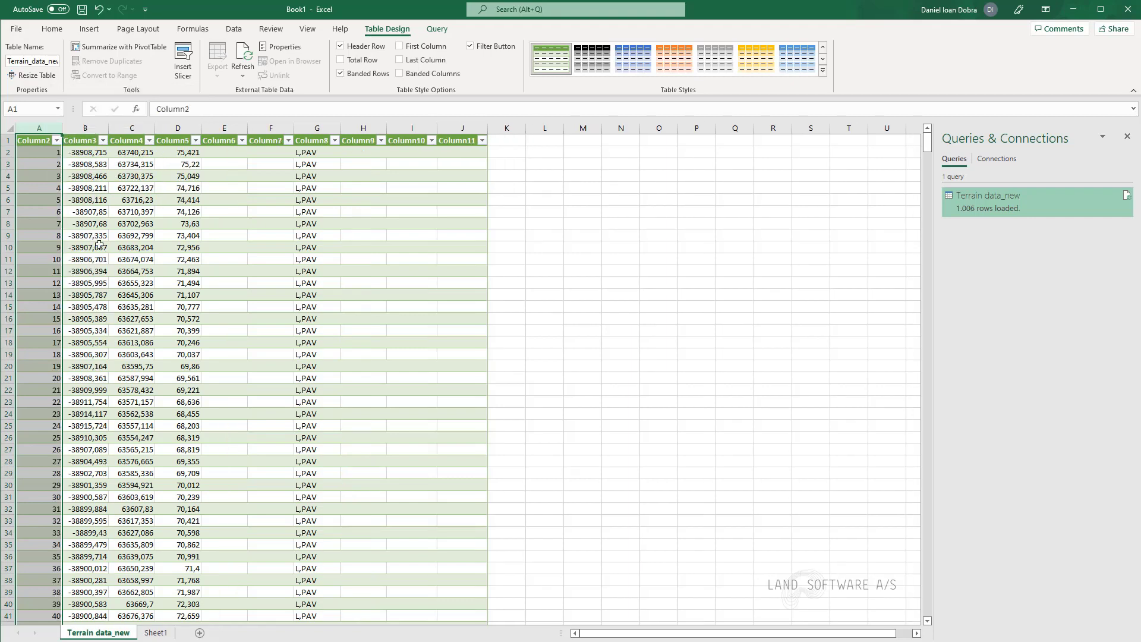
mouse_move(282, 263)
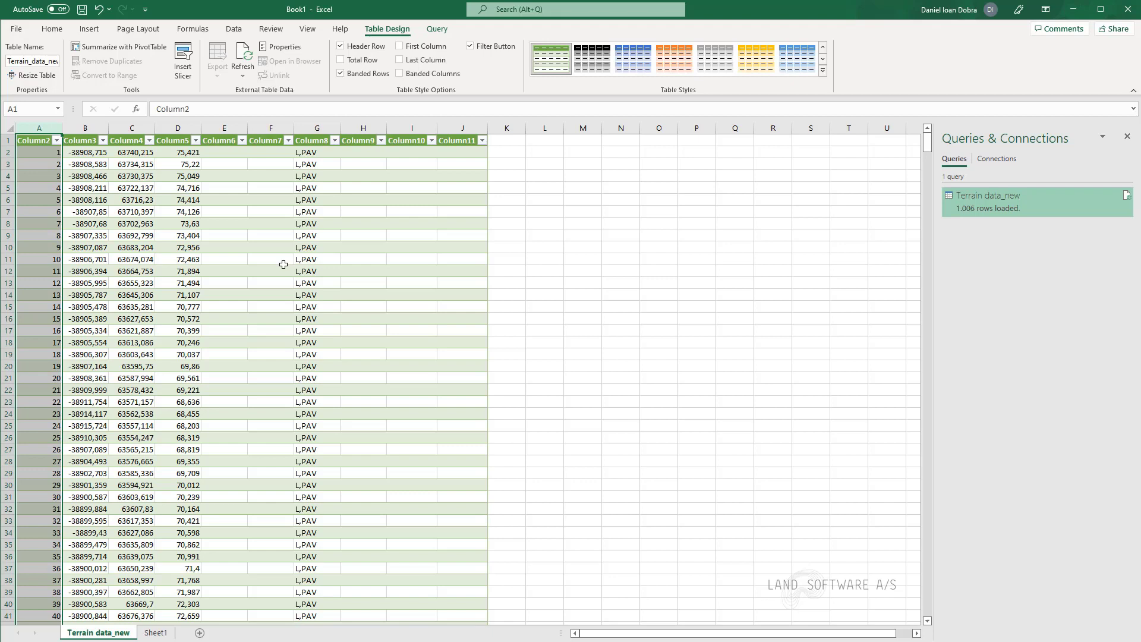
click(224, 128)
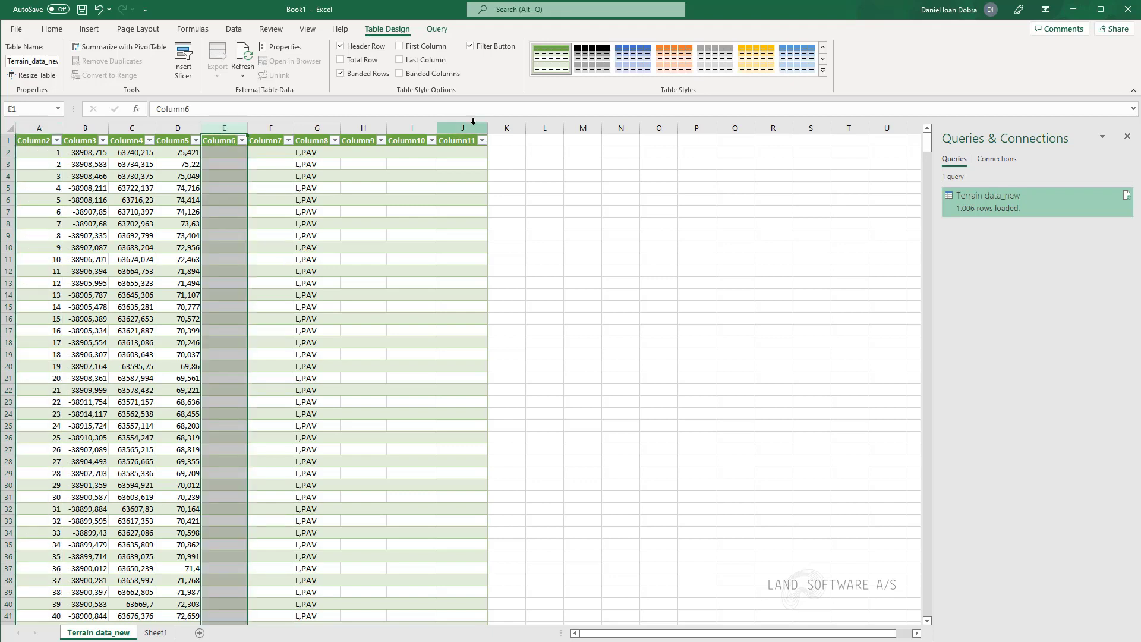
right_click(462, 140)
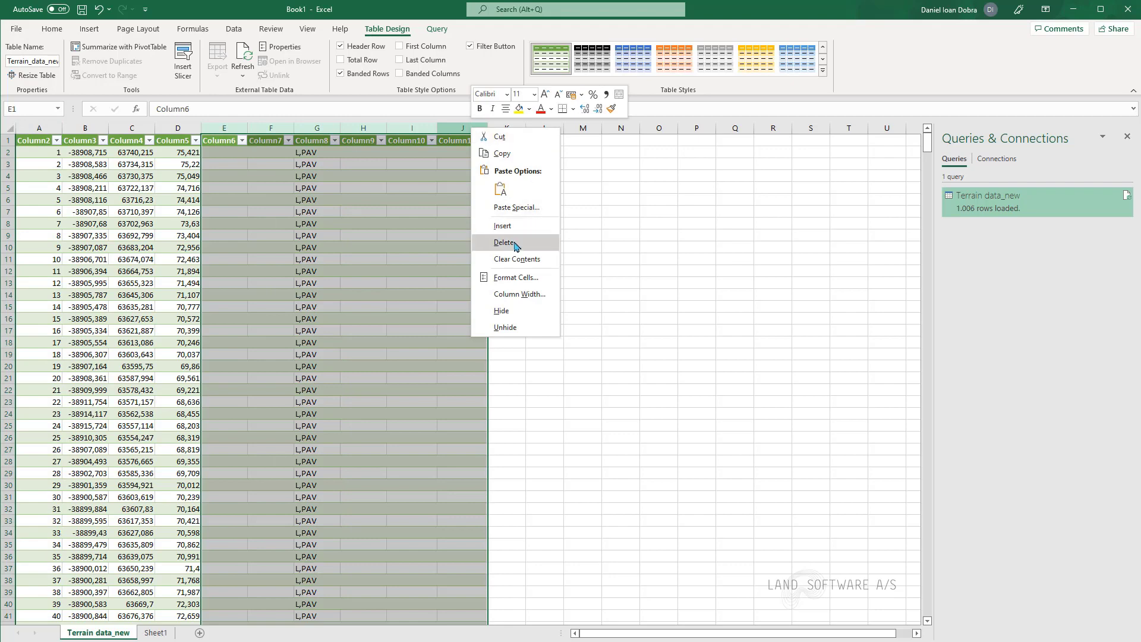
click(505, 242)
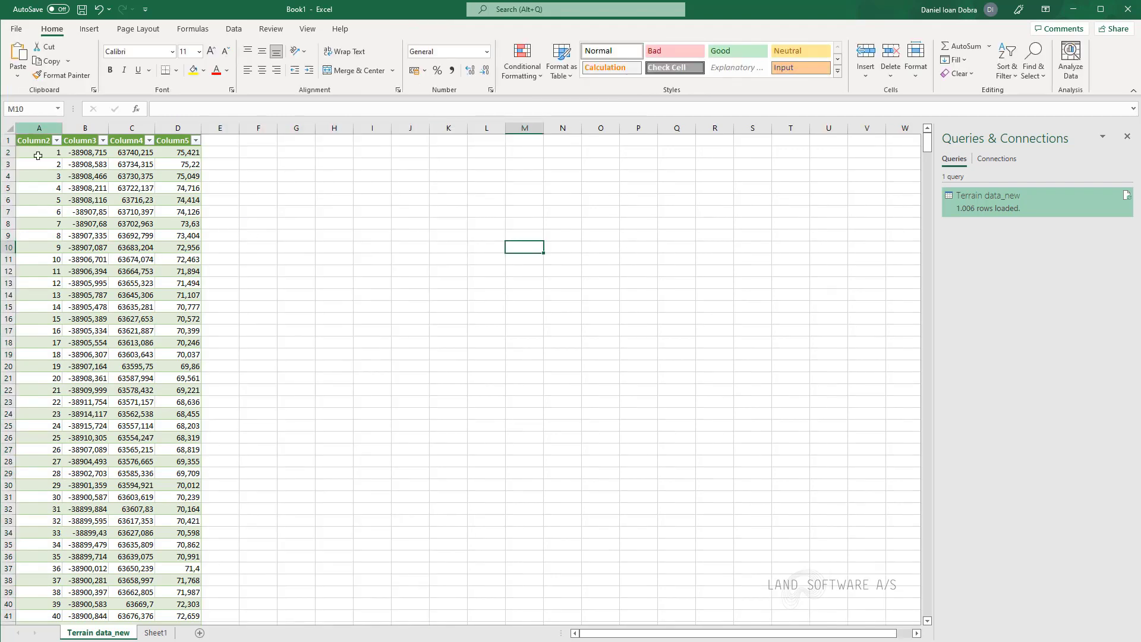
mouse_move(136, 223)
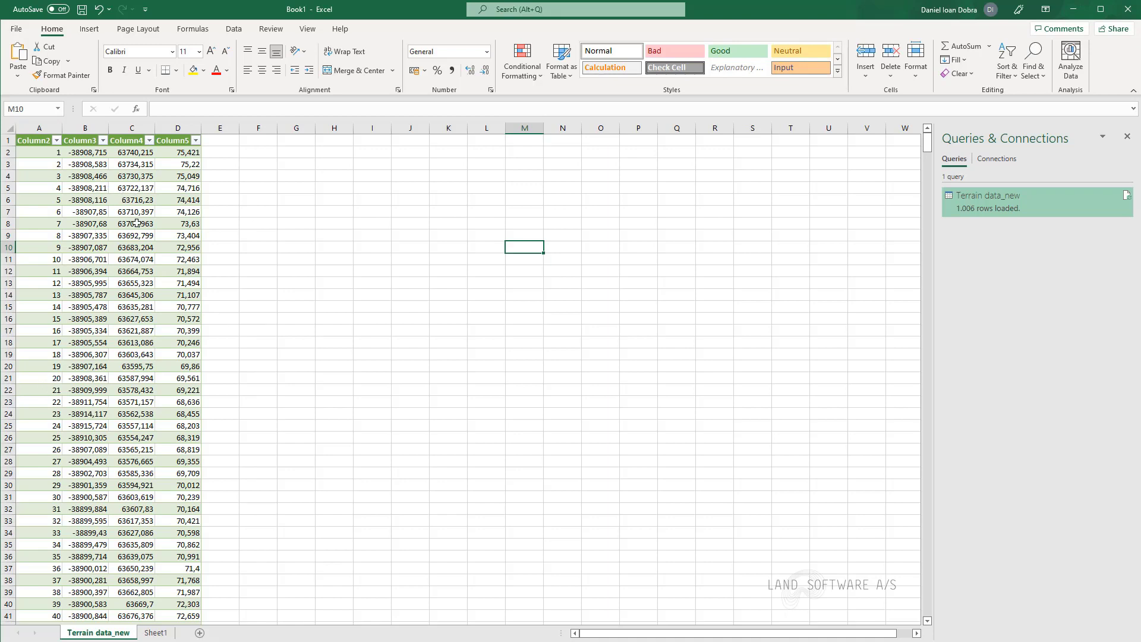
mouse_move(325, 224)
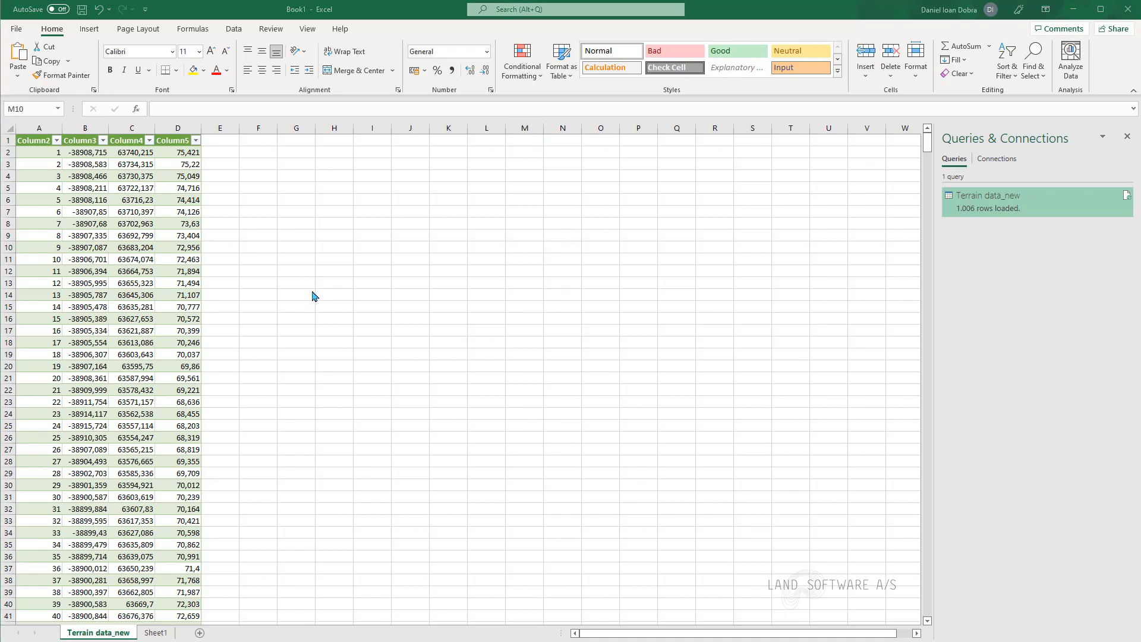
Paste the four-column point table into a new Notepad document and select the heading line.
click(38, 128)
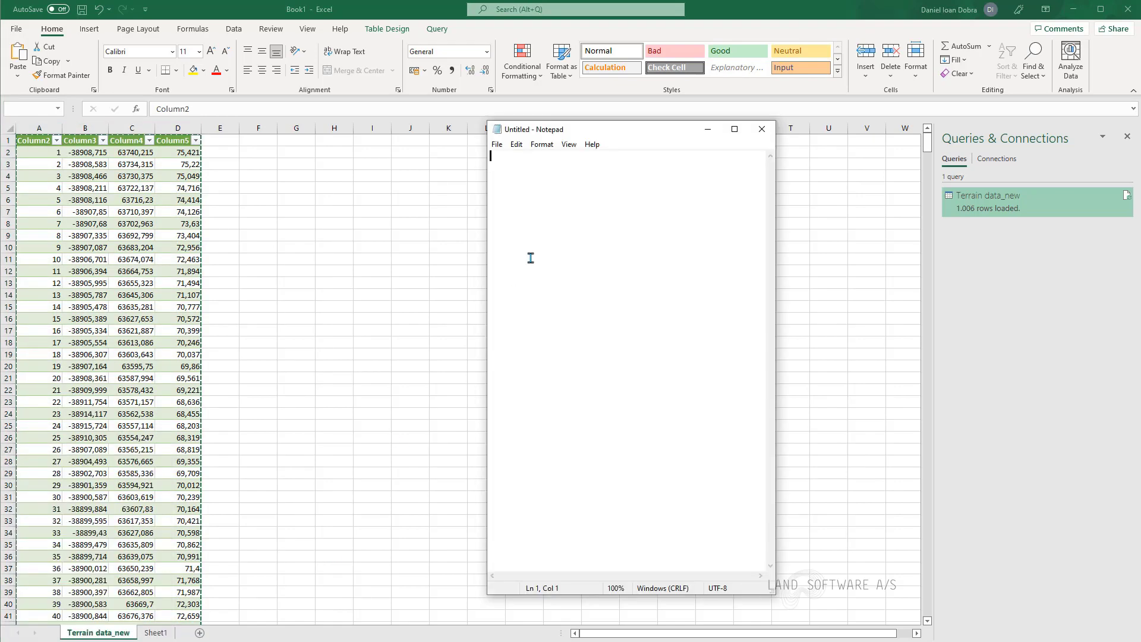
key(ctrl+v)
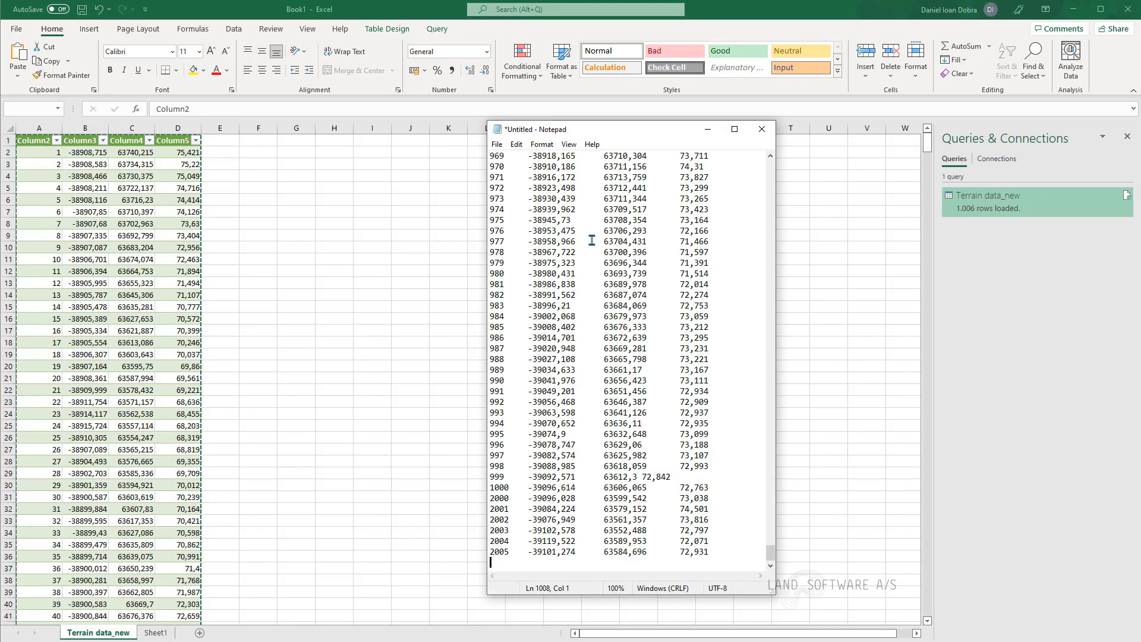
scroll(up, 3)
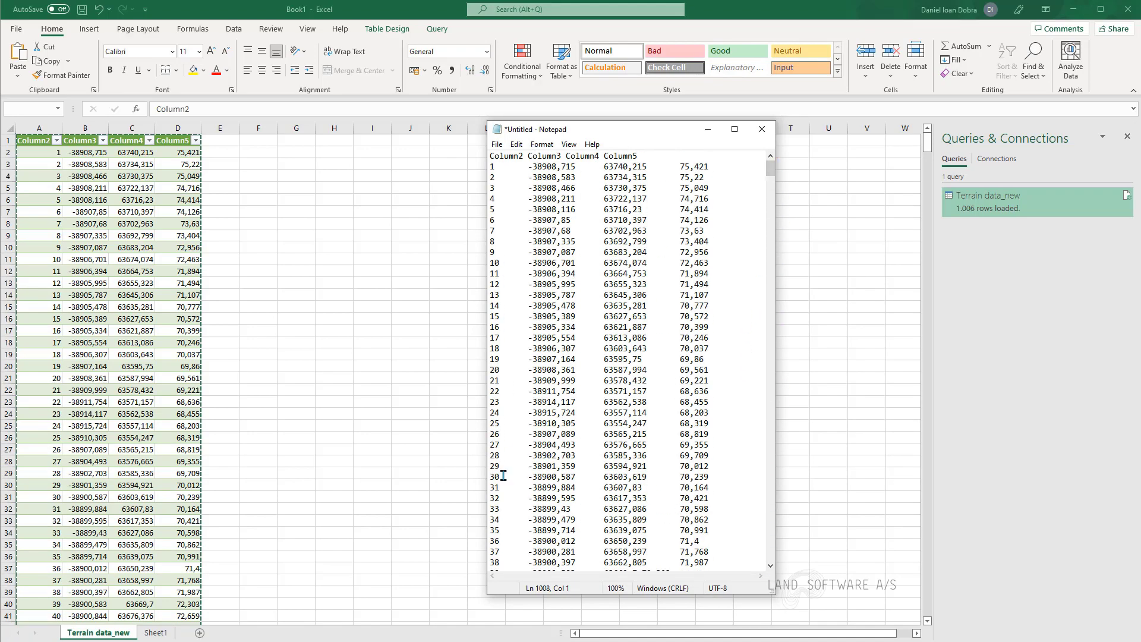
double_click(626, 155)
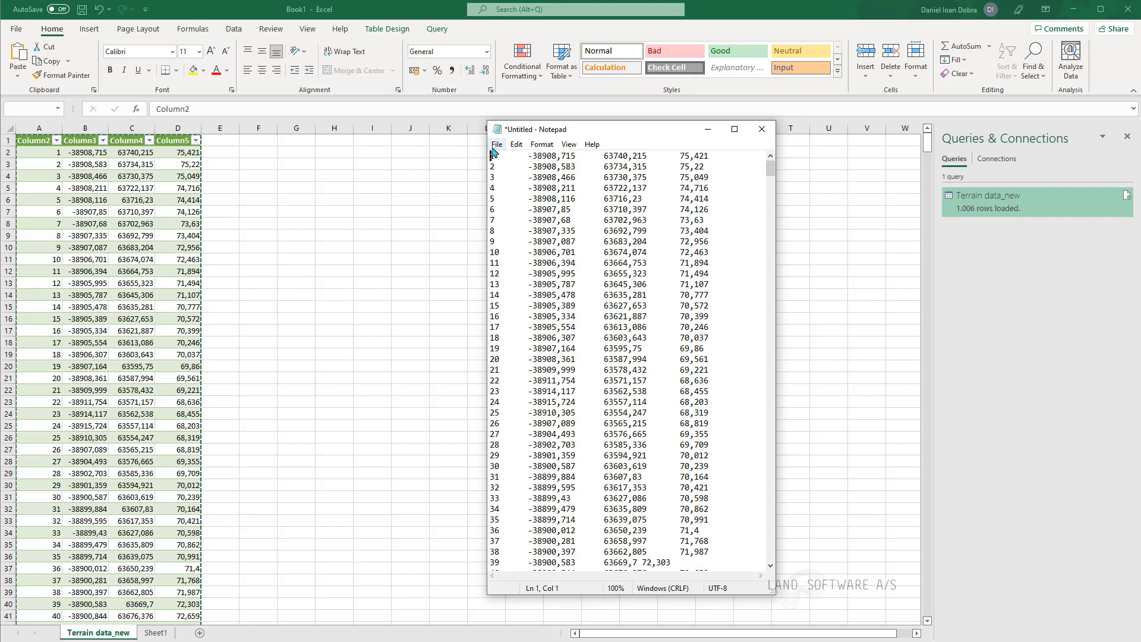
Save the headerless point list as Terrain_final.txt.
click(497, 144)
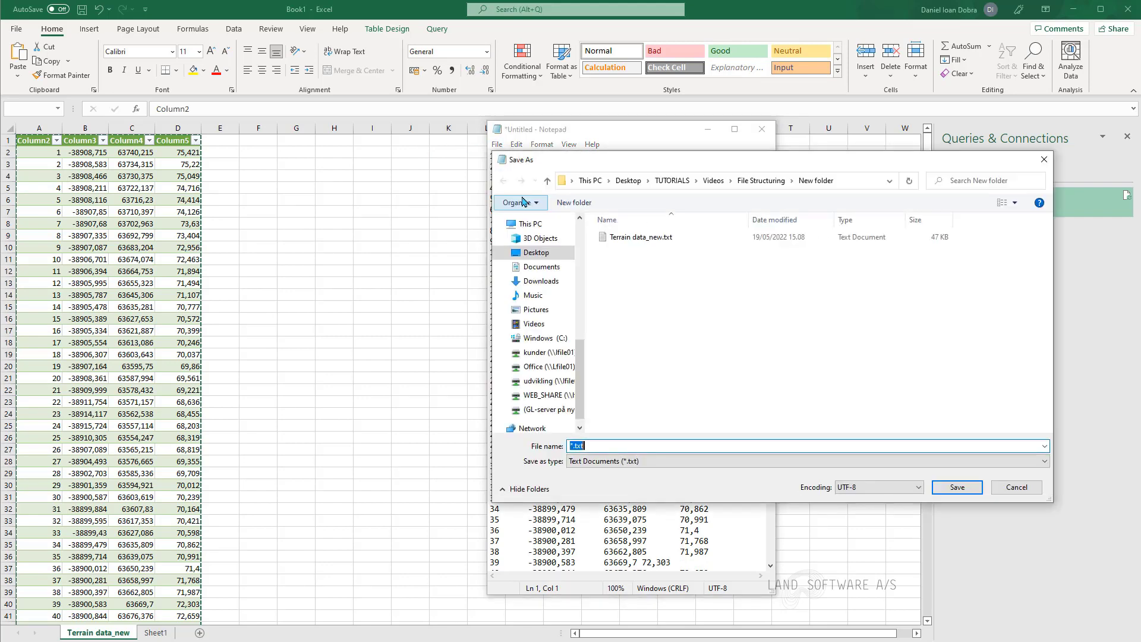
mouse_move(743, 357)
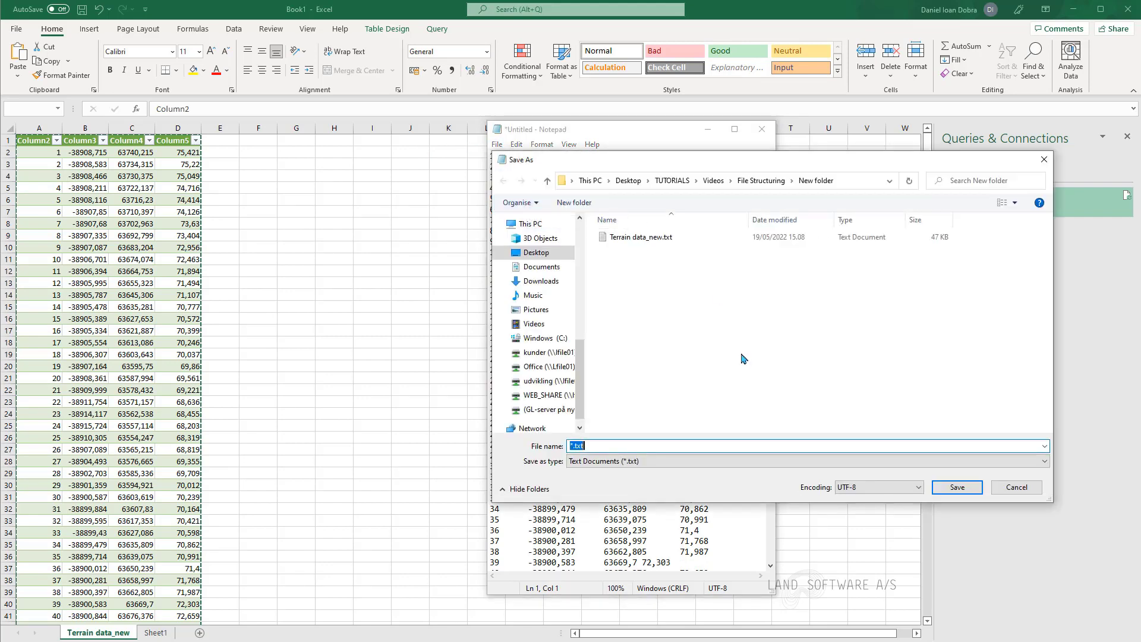
text(Terrain_fina)
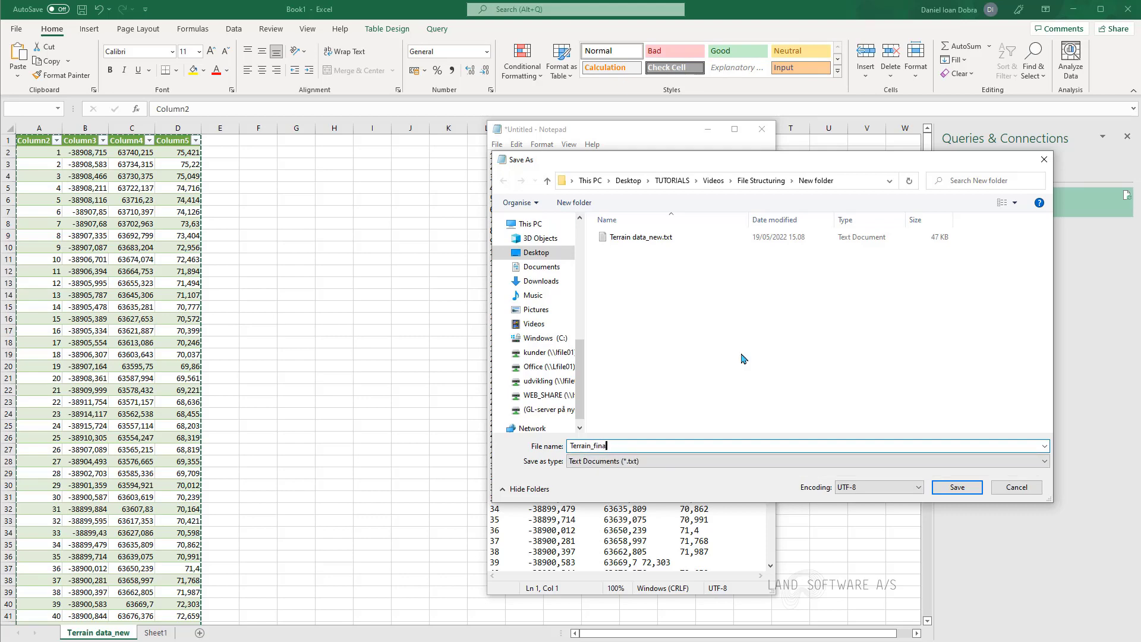
mouse_move(956, 487)
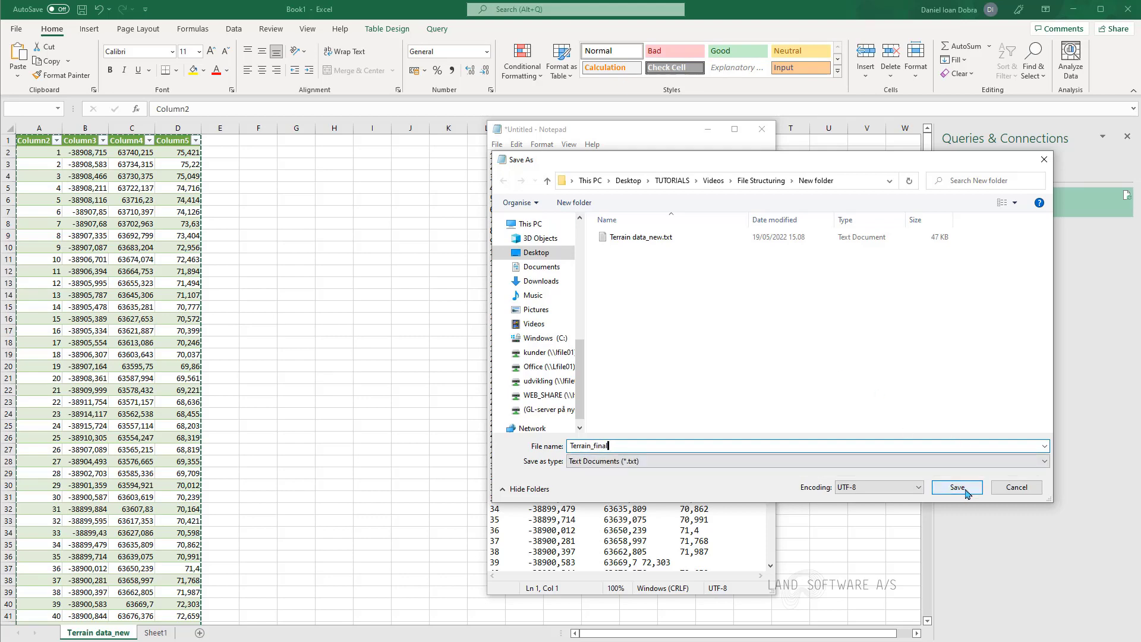
click(956, 487)
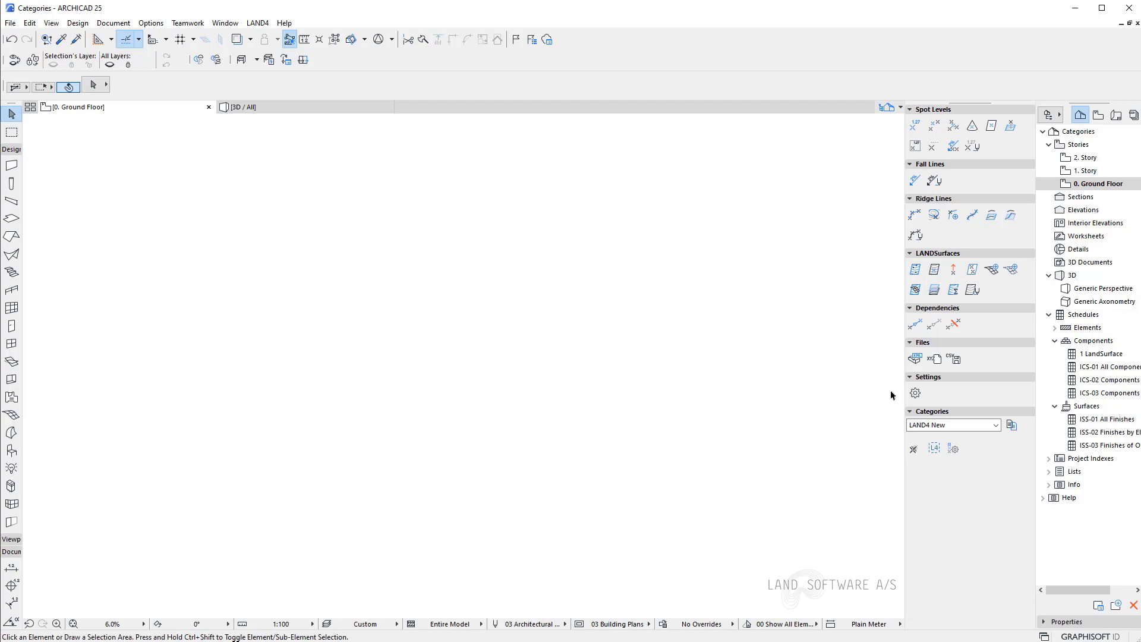
mouse_move(935, 359)
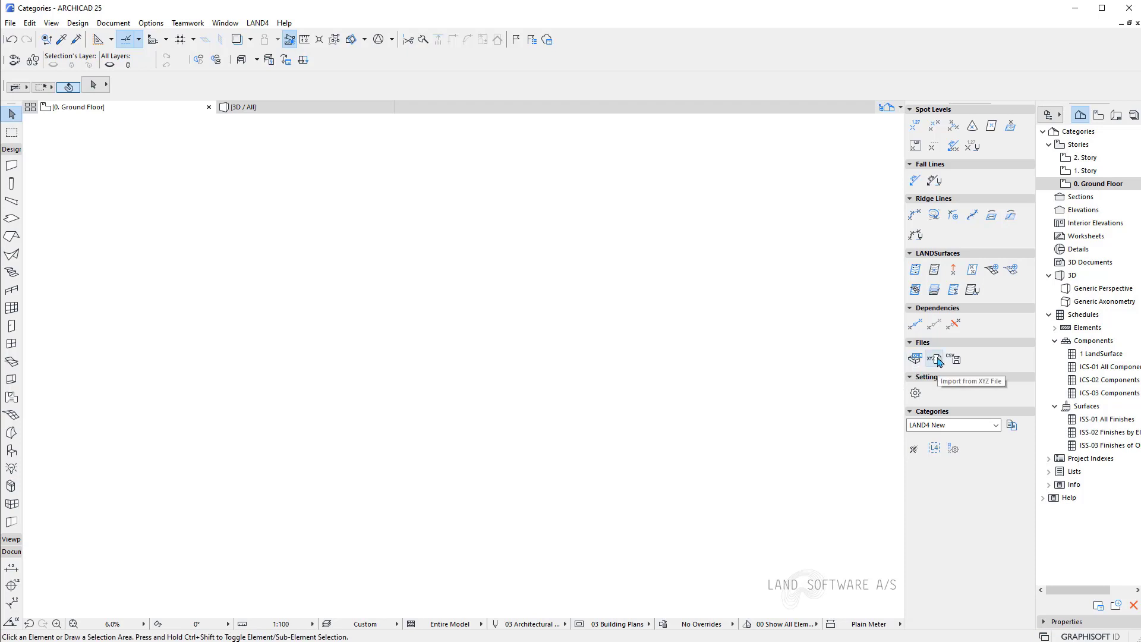
Choose Terrain_final.txt from New folder for XYZ import and inspect it in Notepad.
click(934, 359)
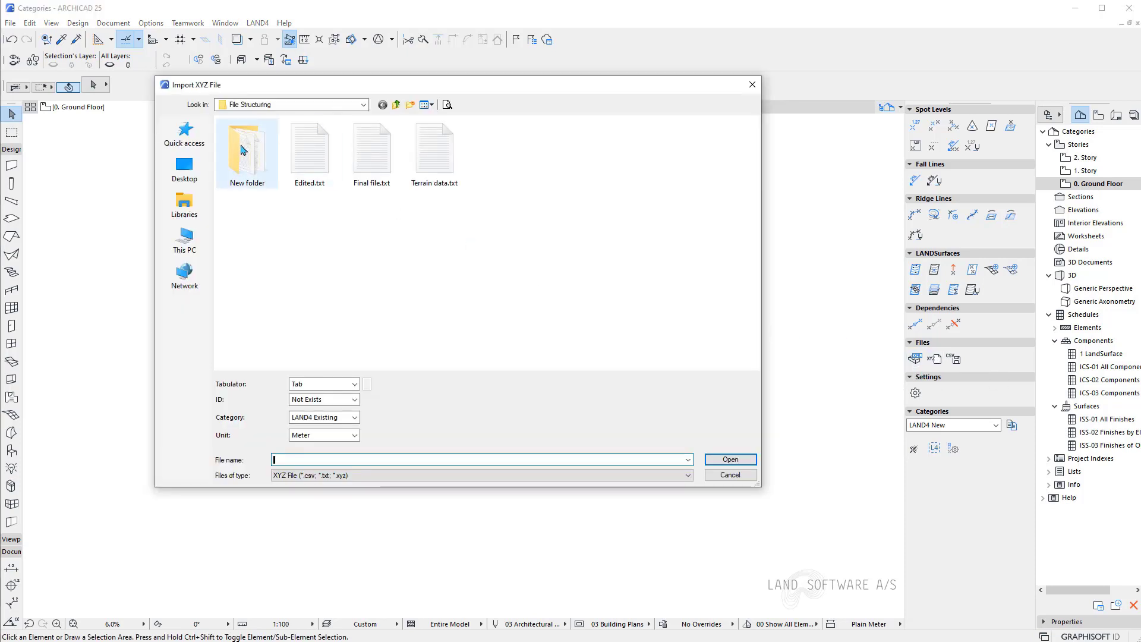
double_click(246, 144)
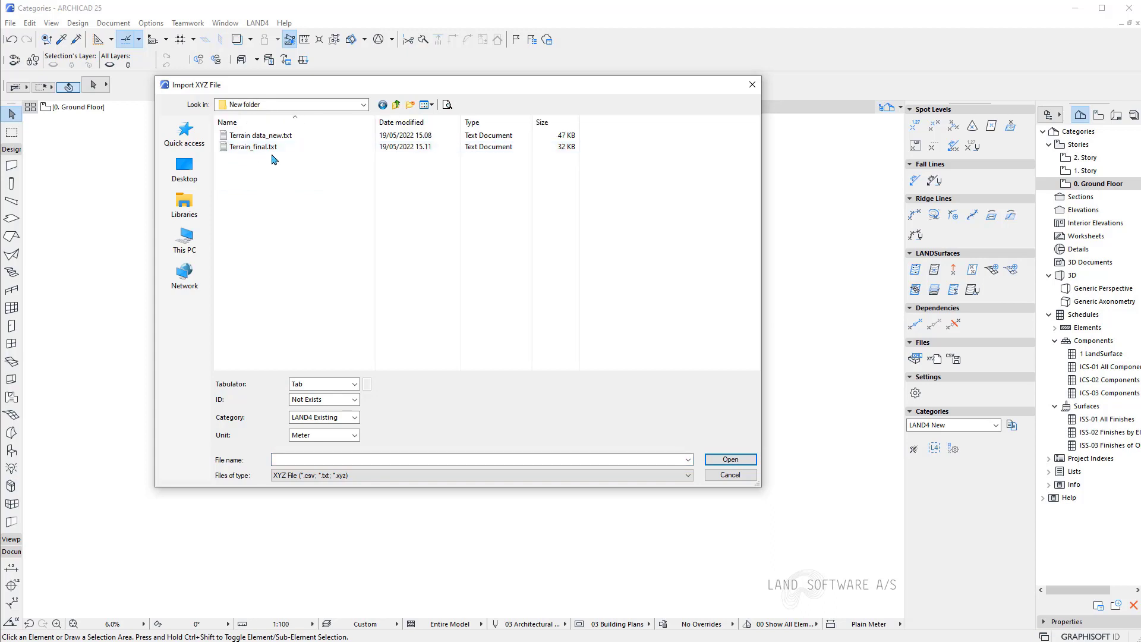
click(254, 146)
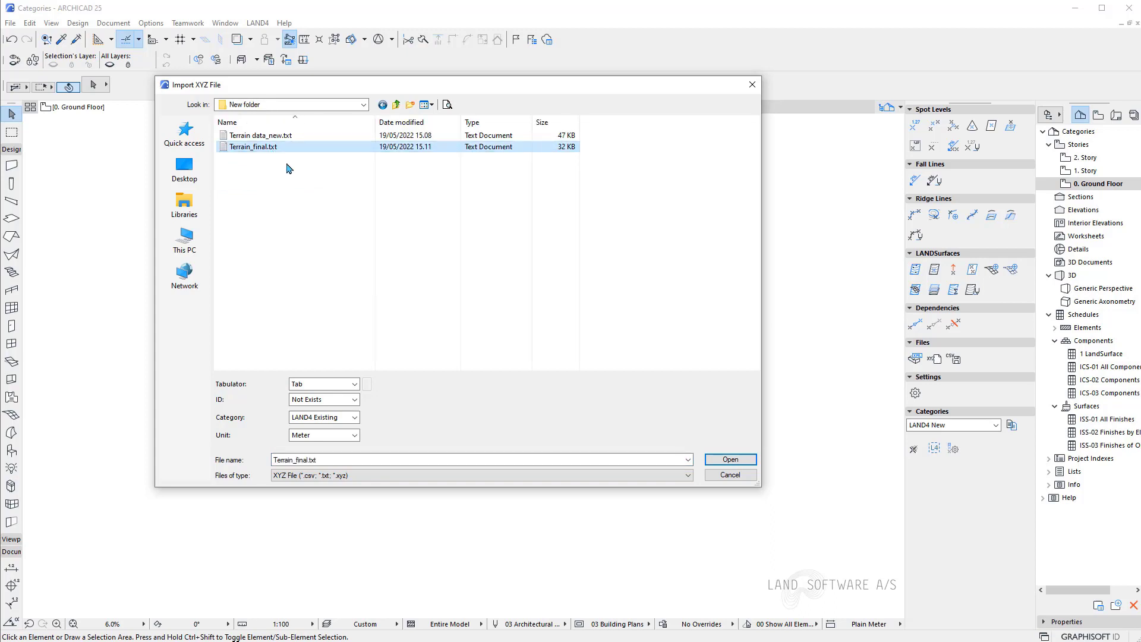
right_click(251, 146)
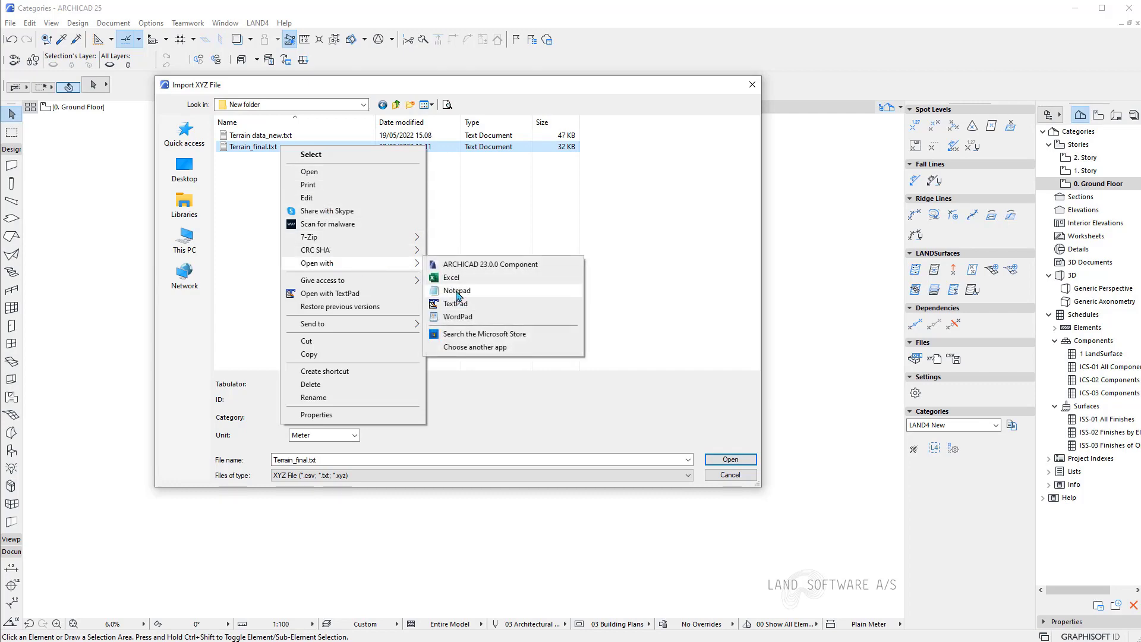
click(456, 289)
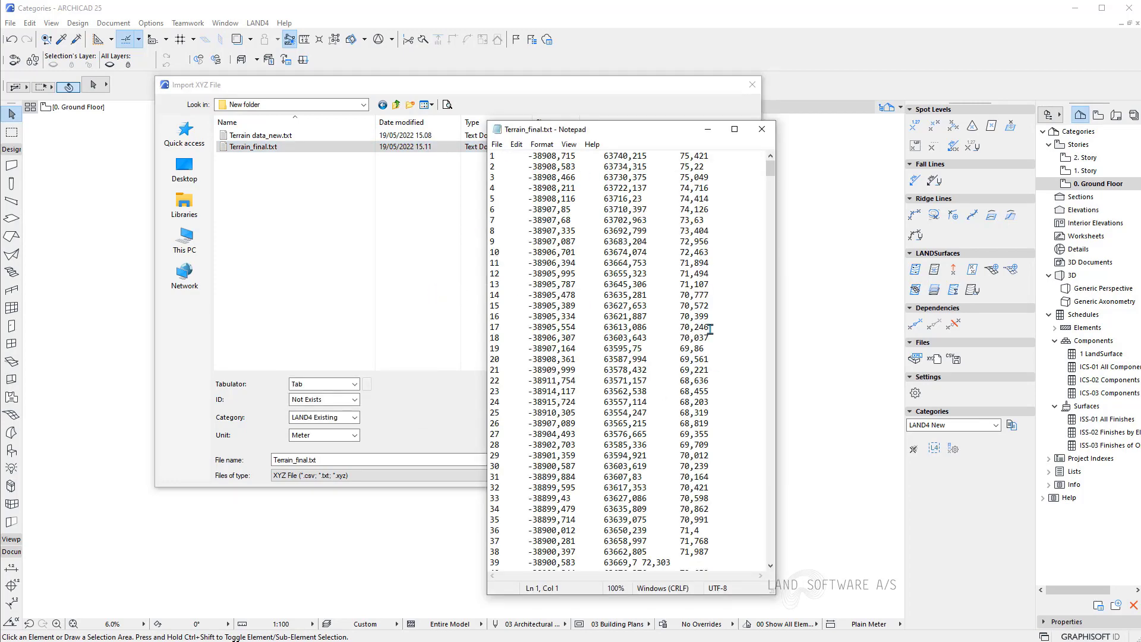
mouse_move(515, 194)
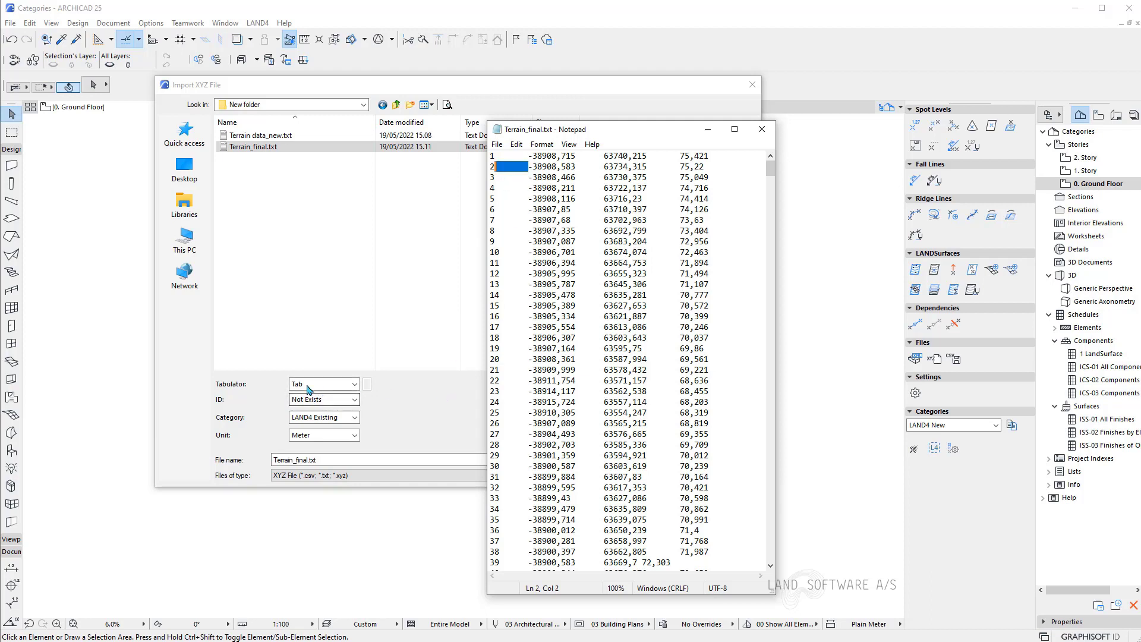
click(355, 384)
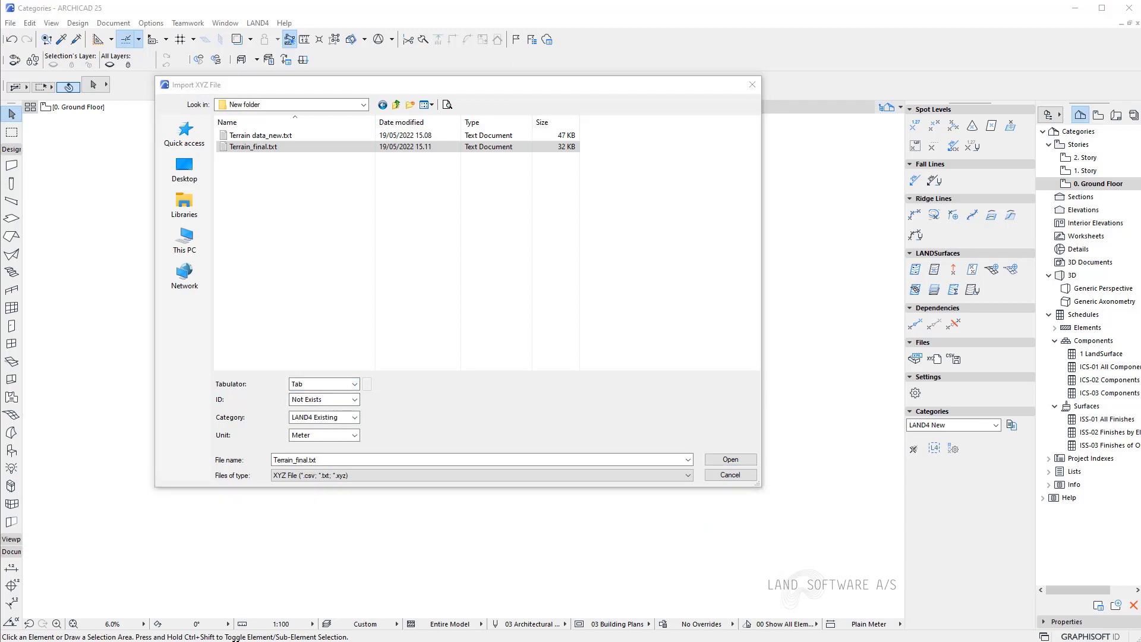
double_click(265, 146)
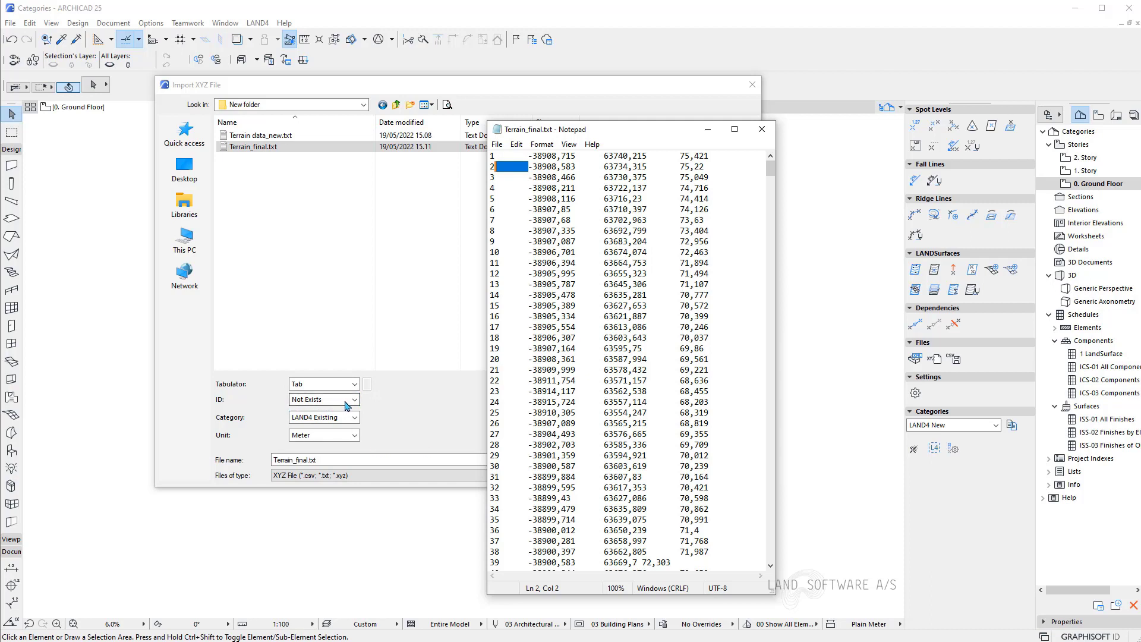
Import with IDs from the first column under category LAND4 Existing.
click(353, 399)
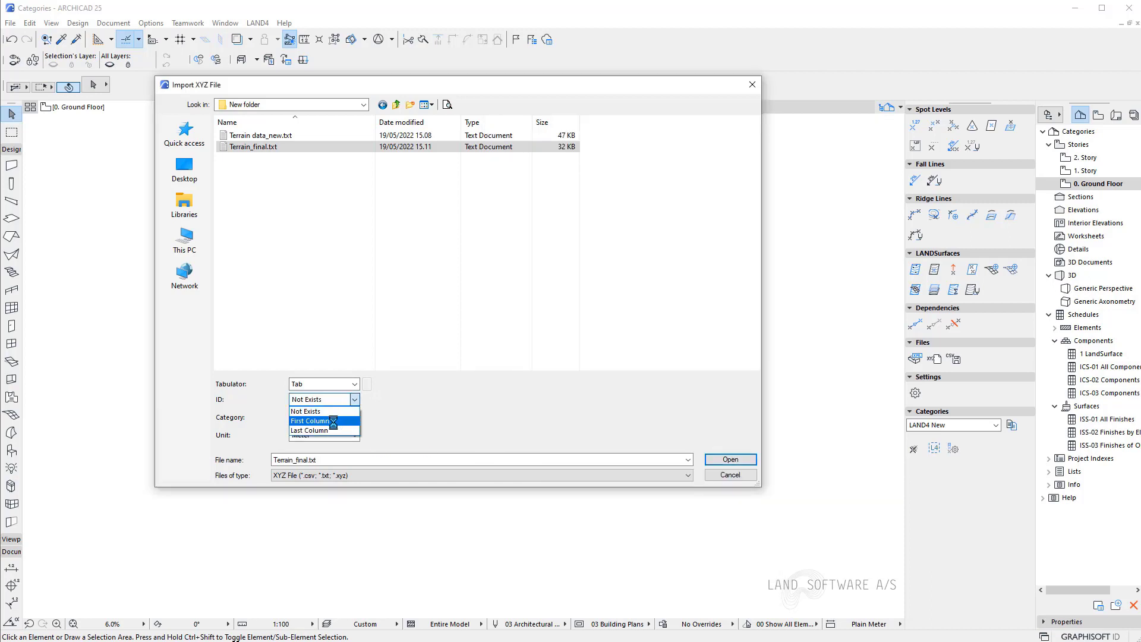
click(309, 420)
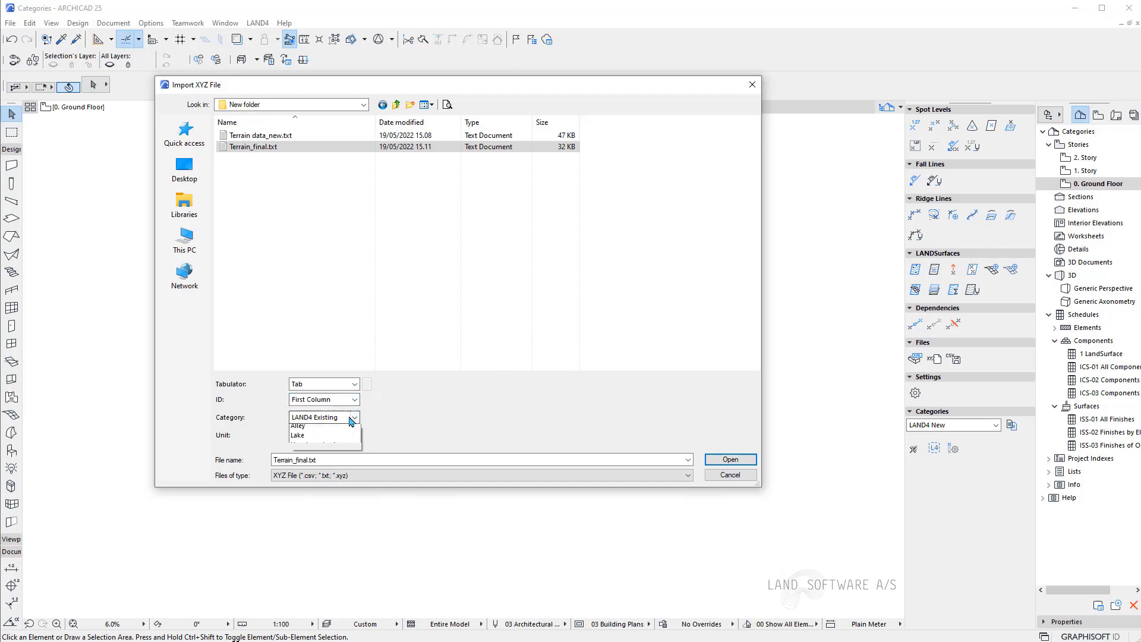
click(313, 416)
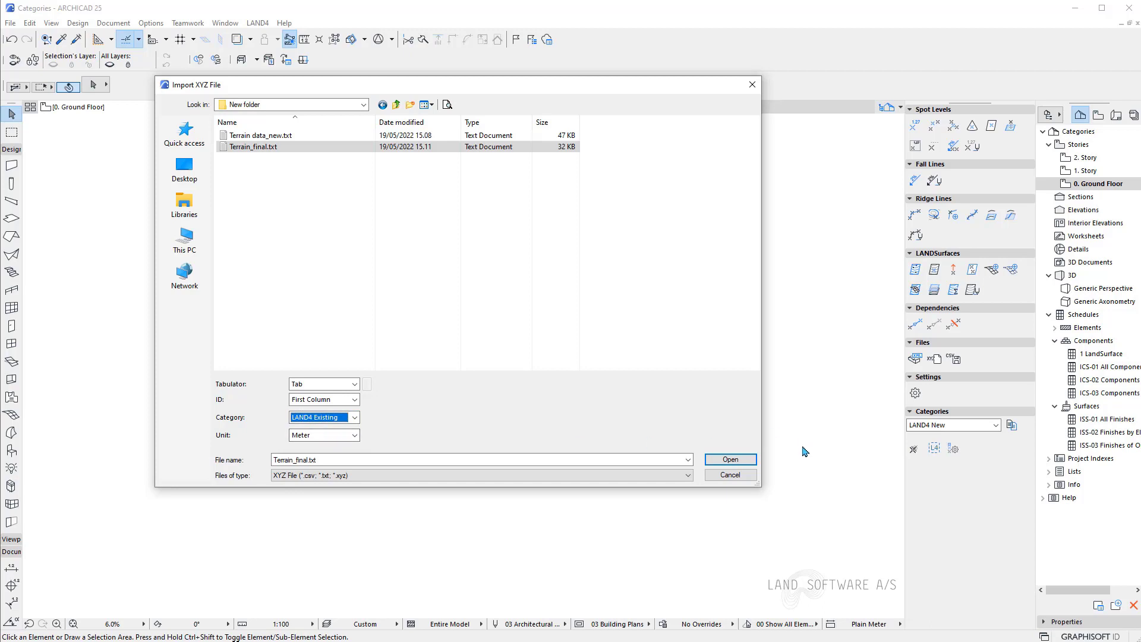
click(728, 459)
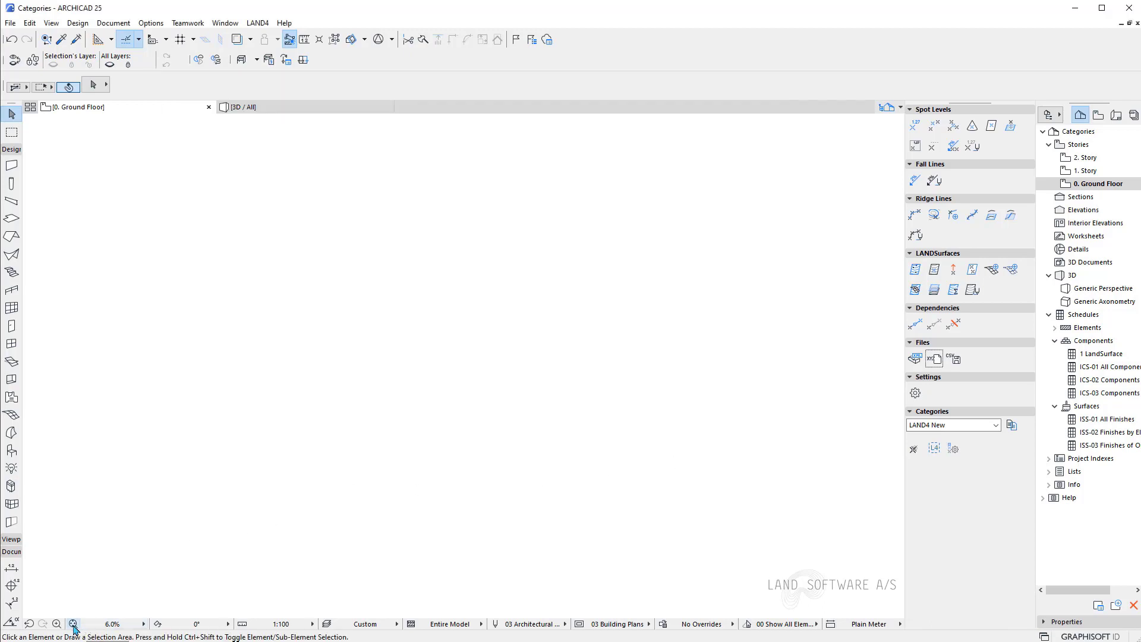
Fit the floor plan view to show every imported terrain spot level.
click(72, 623)
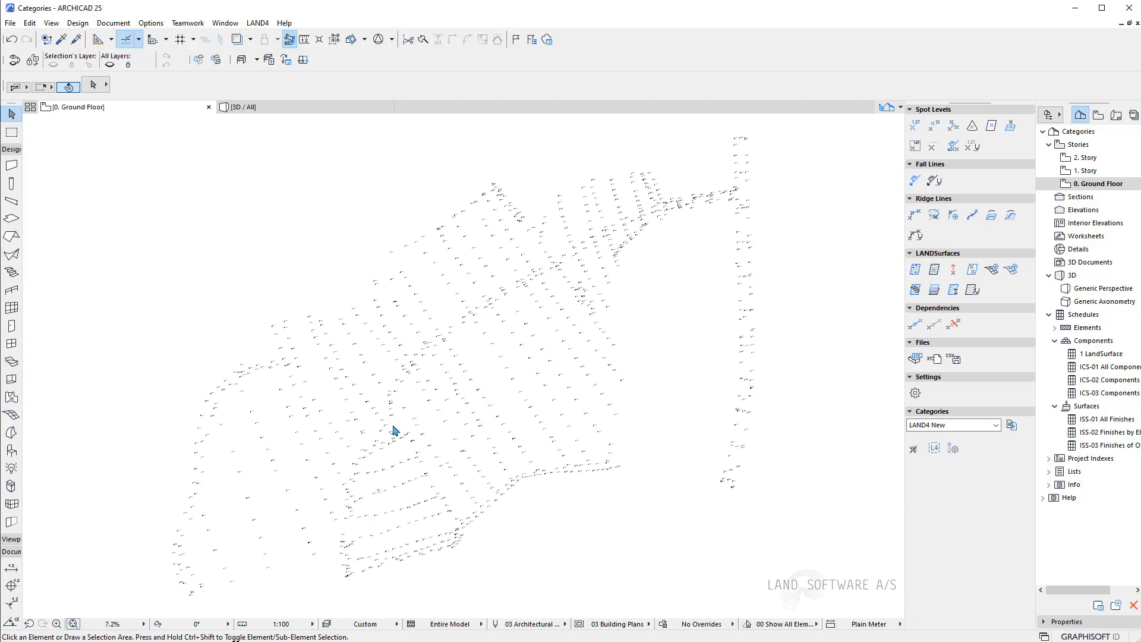
mouse_move(632, 363)
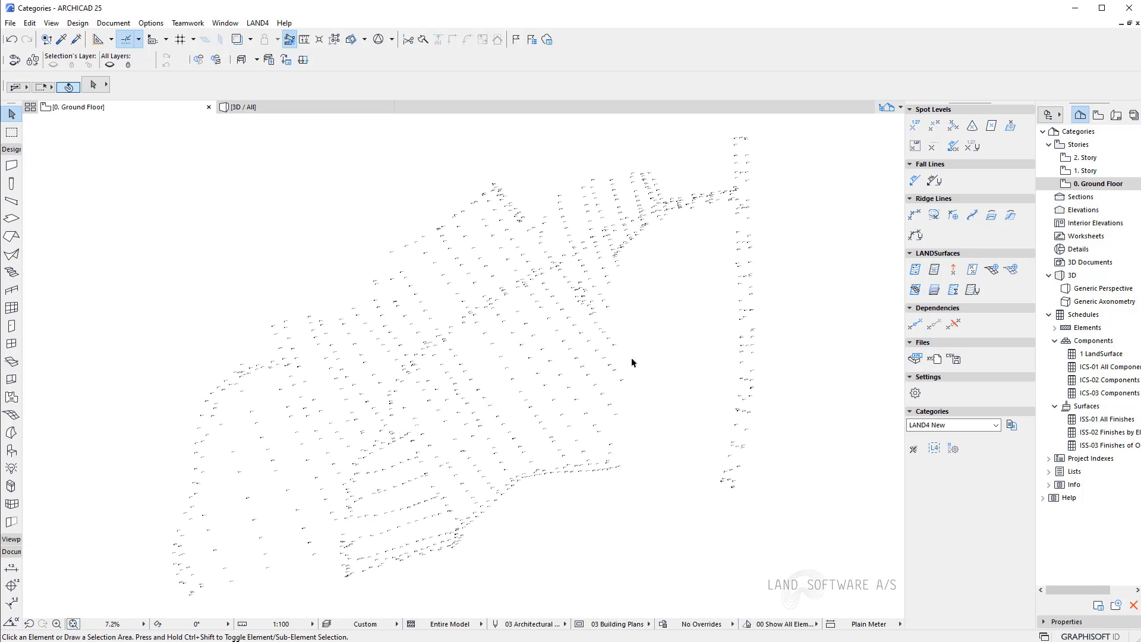
mouse_move(628, 498)
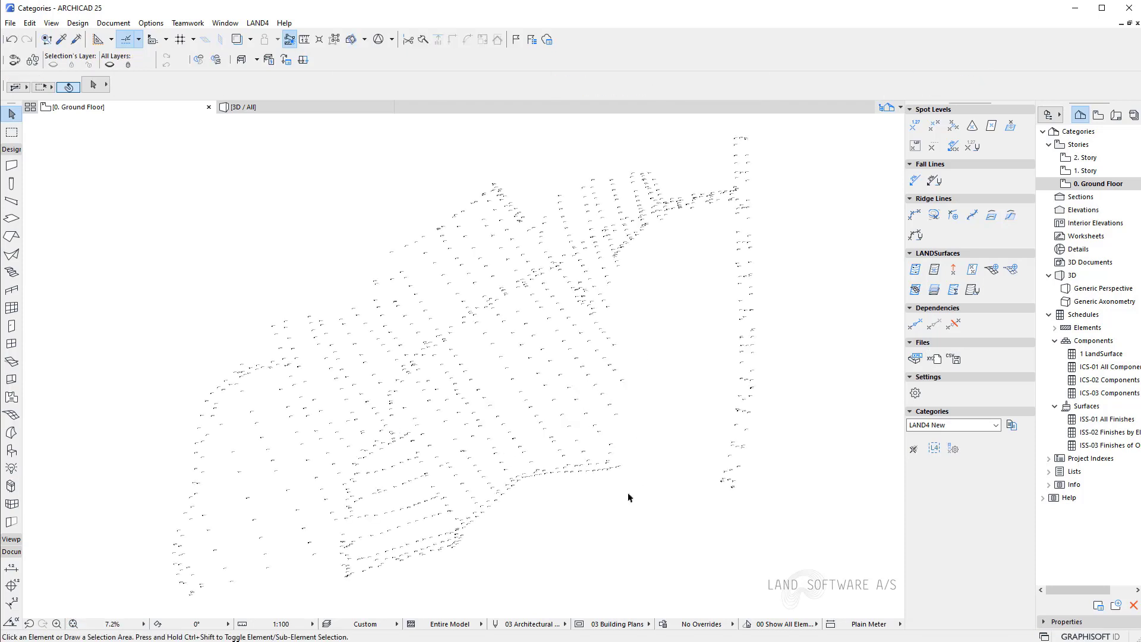
scroll(up, 3)
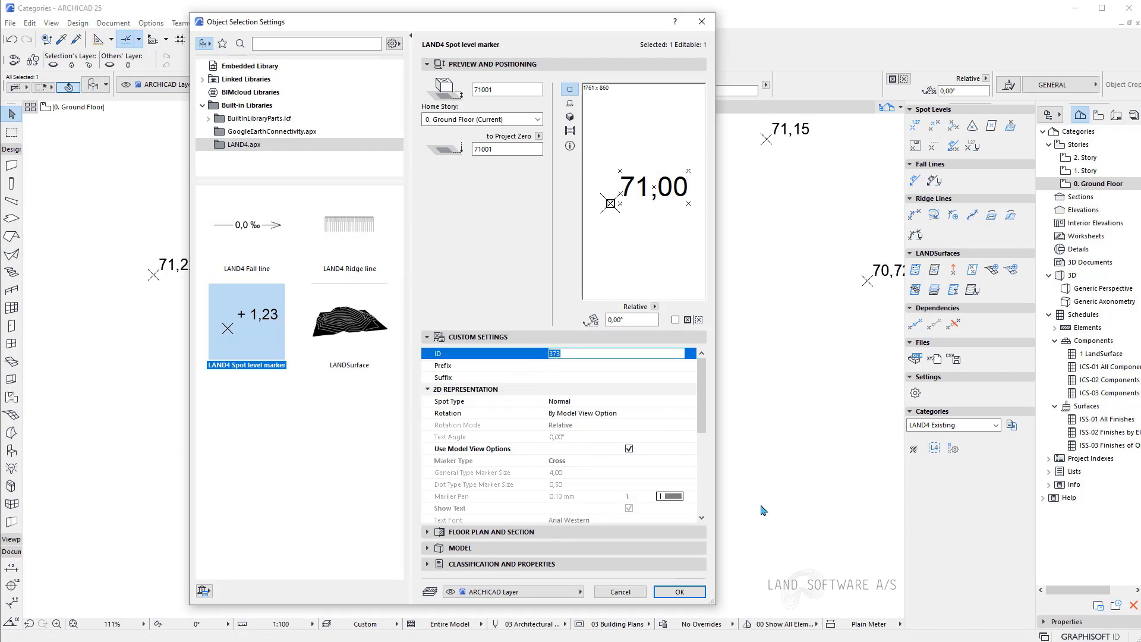
Enable Show ID for LAND4 Existing so spot levels read like 373 | 71,00.
click(678, 591)
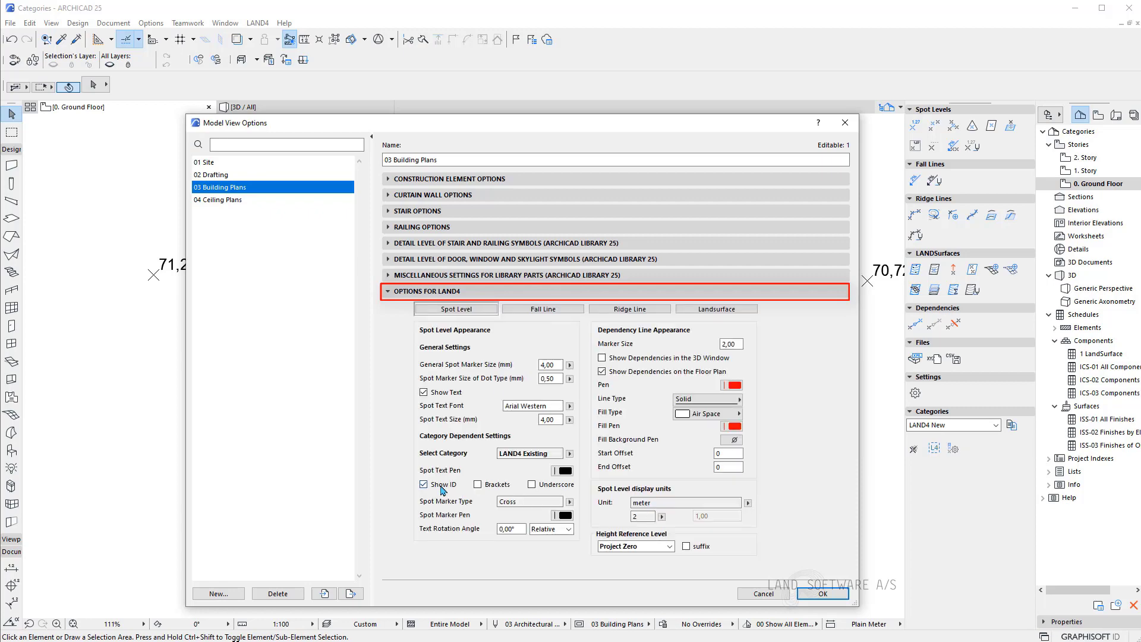
click(822, 593)
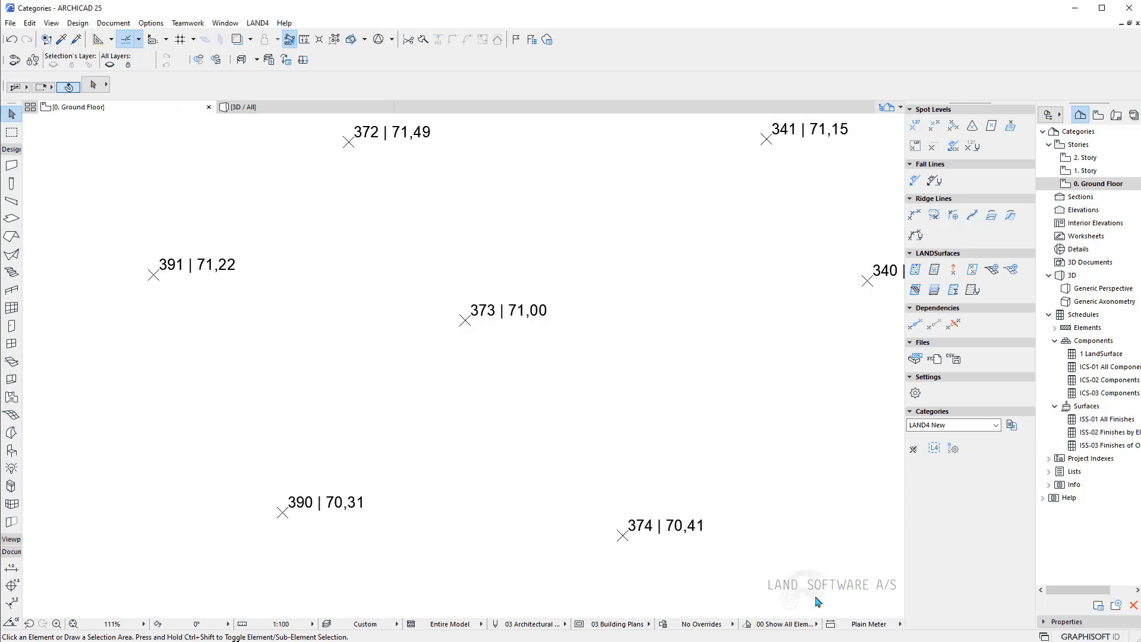
scroll(down, 3)
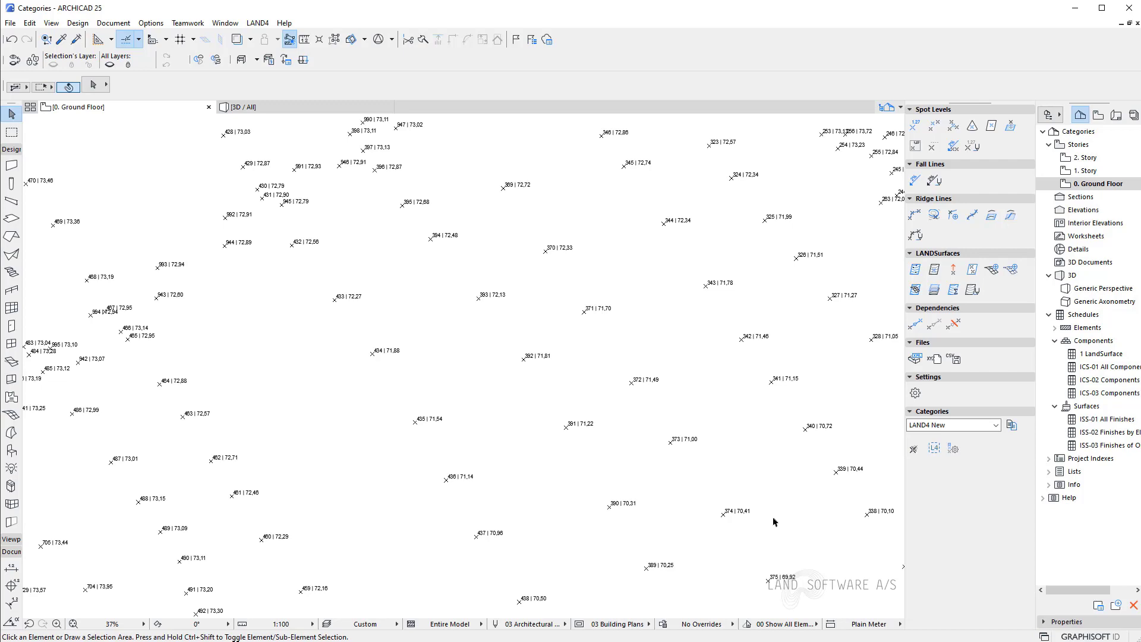
scroll(down, 3)
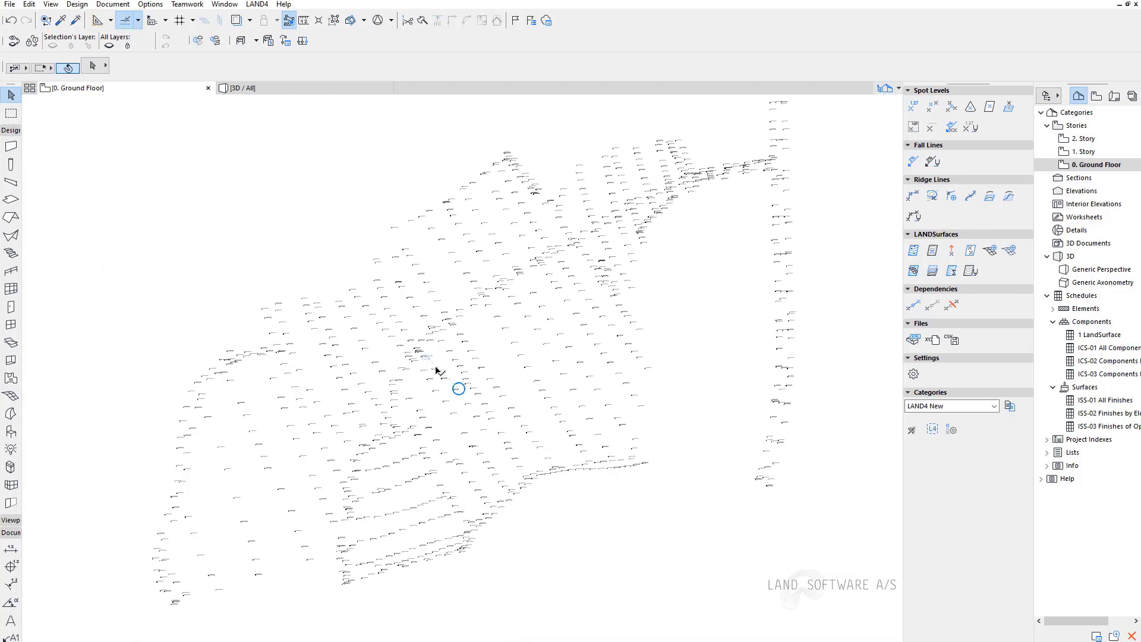
mouse_move(437, 369)
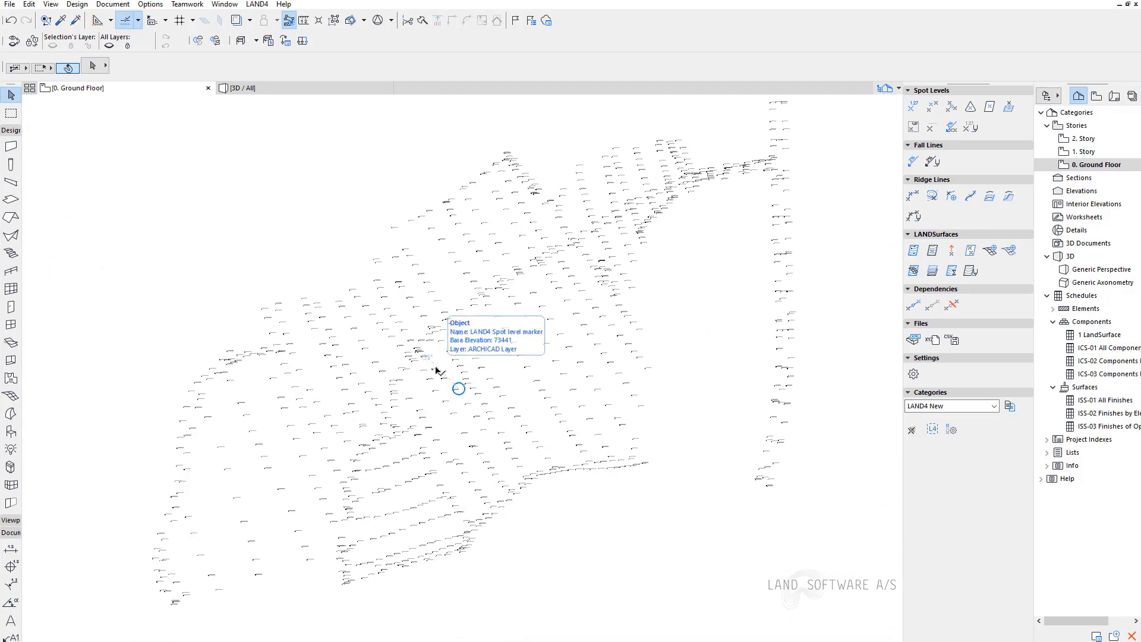